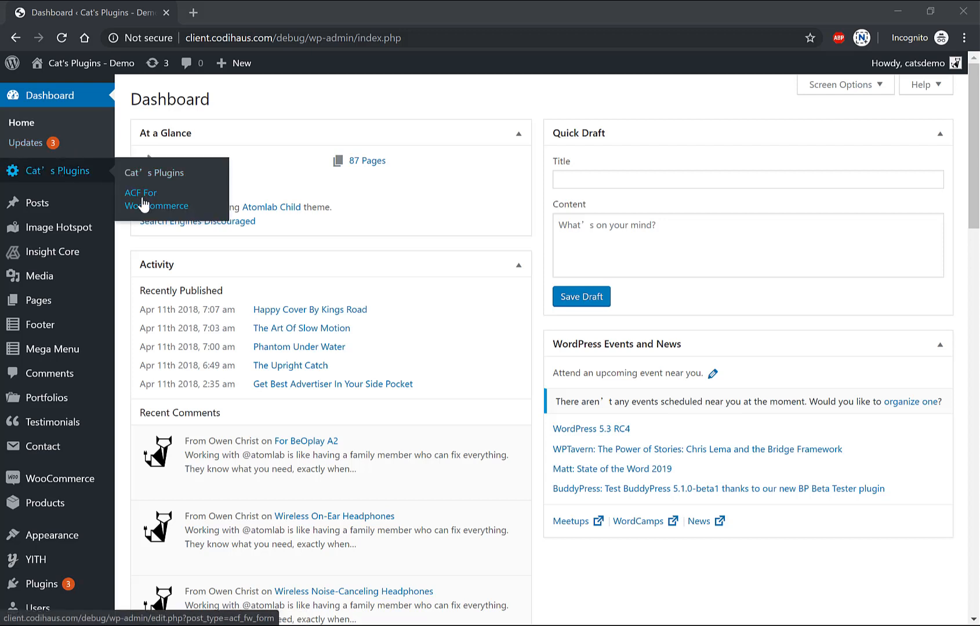
# Step: Go to the ACF For WooCommerce forms list and edit the Headphone Options form
pyautogui.click(155, 199)
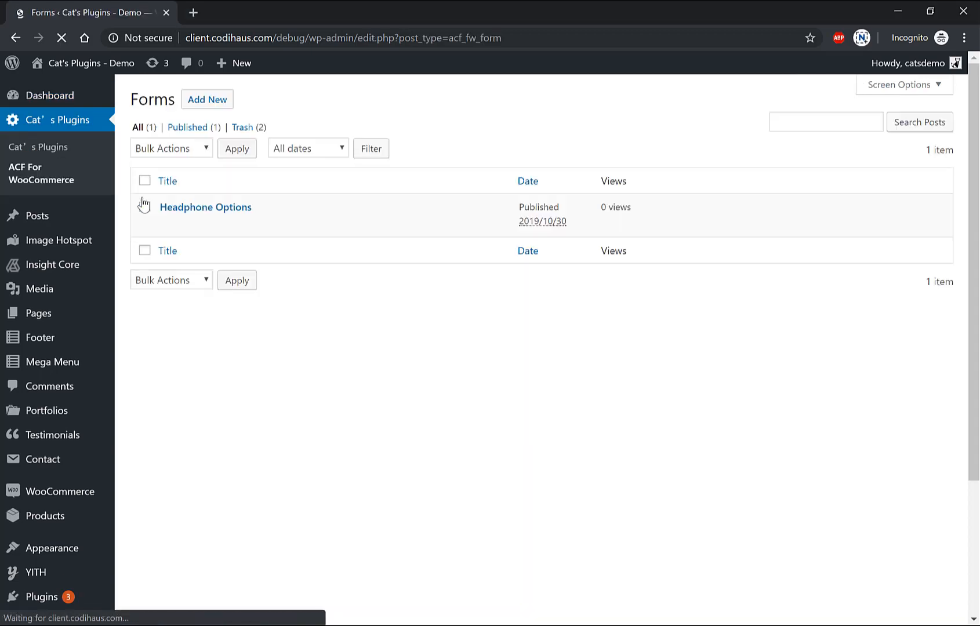
pyautogui.moveTo(205, 207)
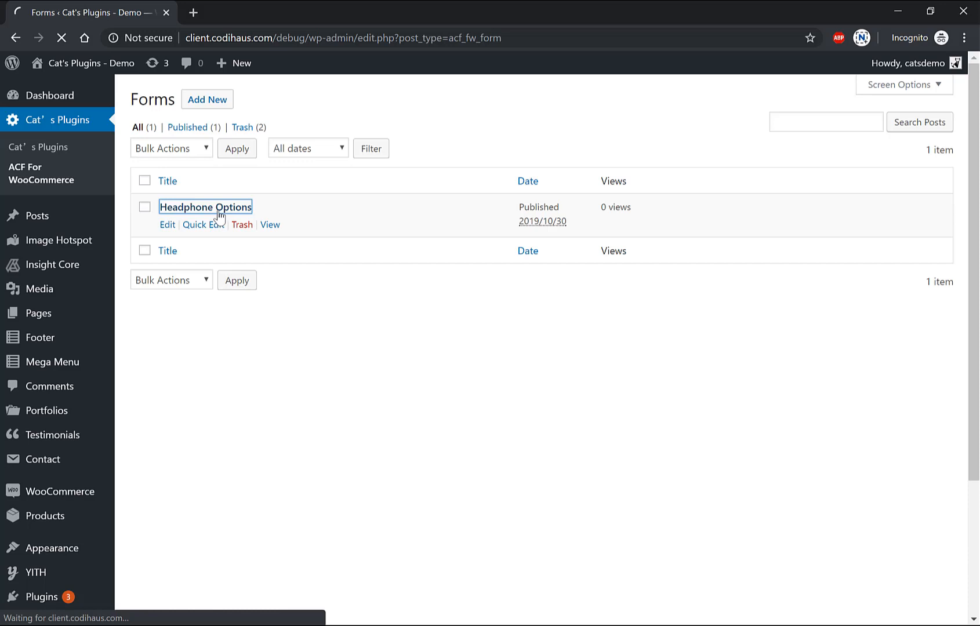
pyautogui.click(206, 206)
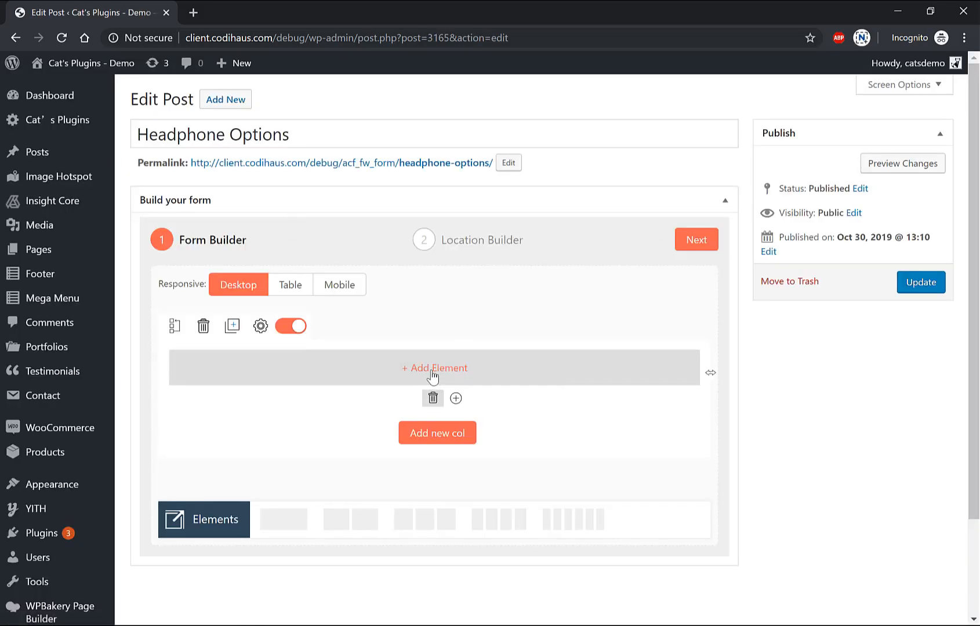
# Step: Insert a select box 'Is it a gift?' with Yes/No options, default No
pyautogui.click(433, 368)
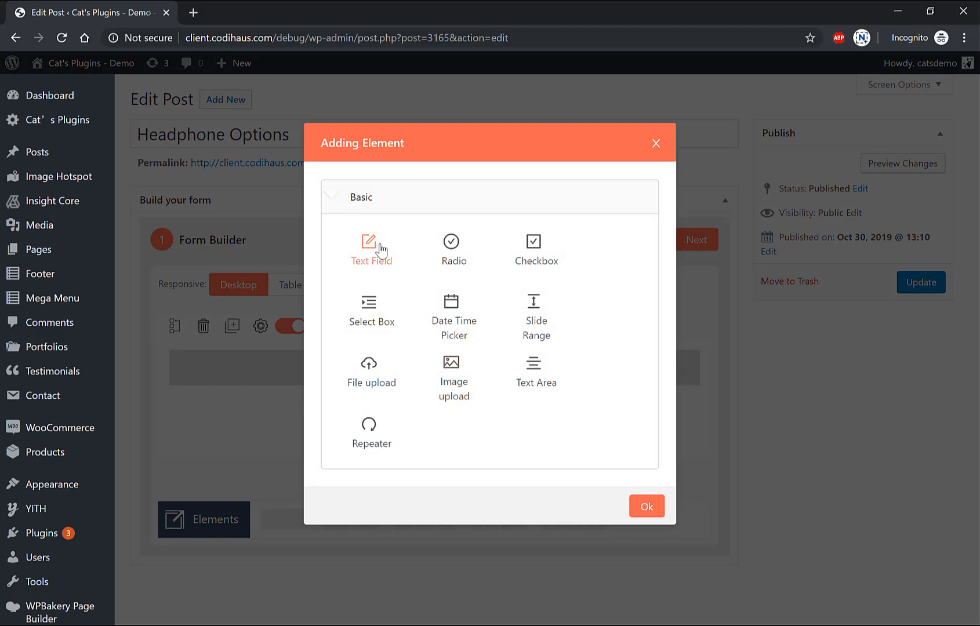
pyautogui.moveTo(371, 312)
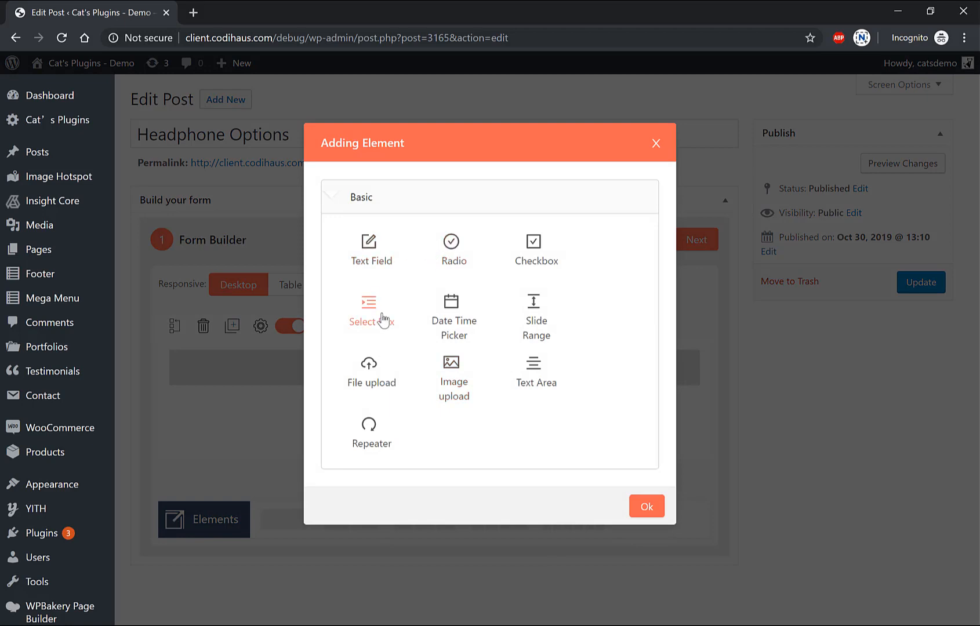
pyautogui.click(371, 306)
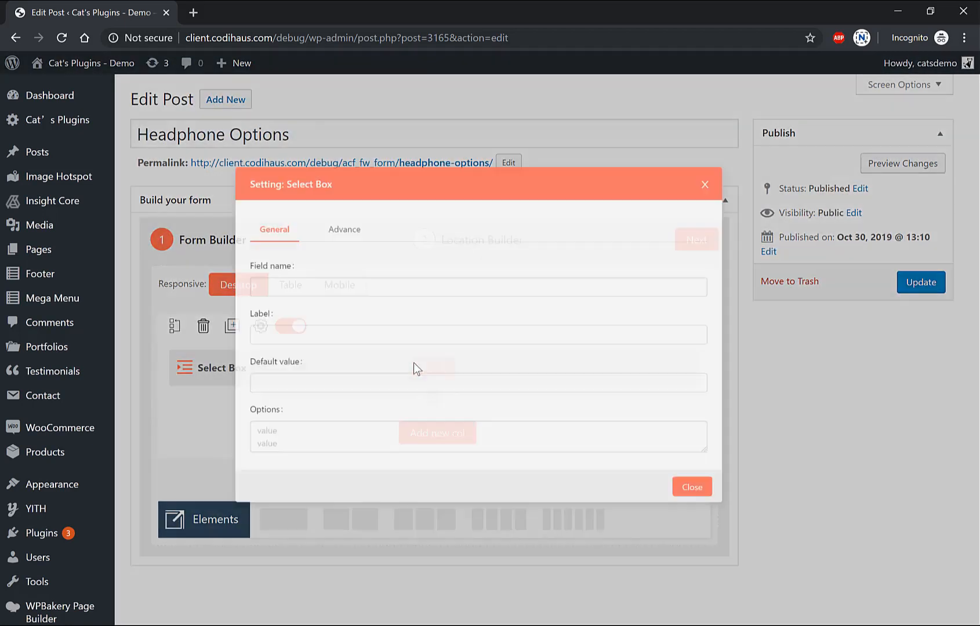
pyautogui.write('Is it a')
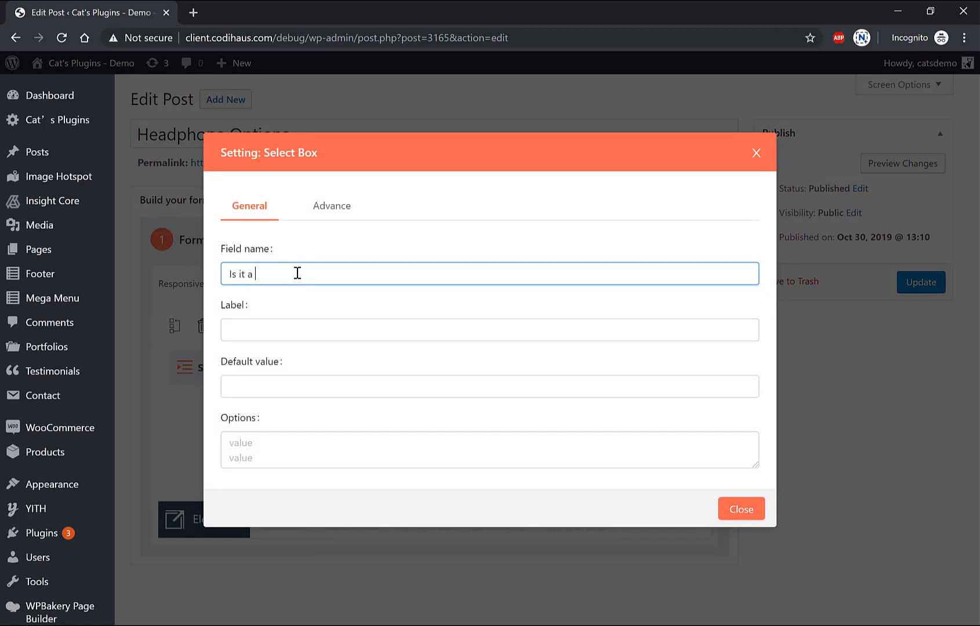
pyautogui.write('gift?')
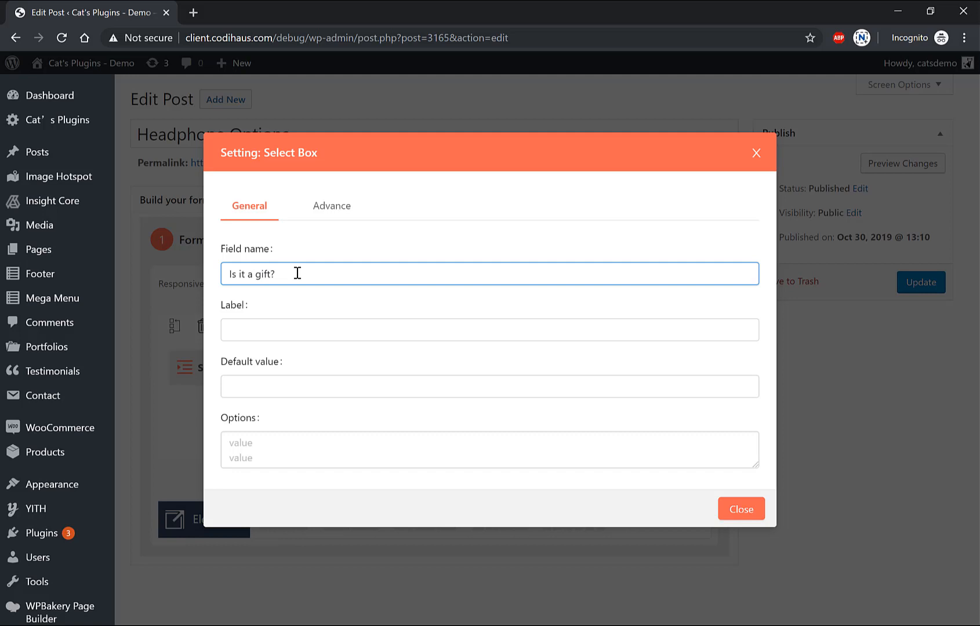
pyautogui.click(489, 387)
pyautogui.write('No')
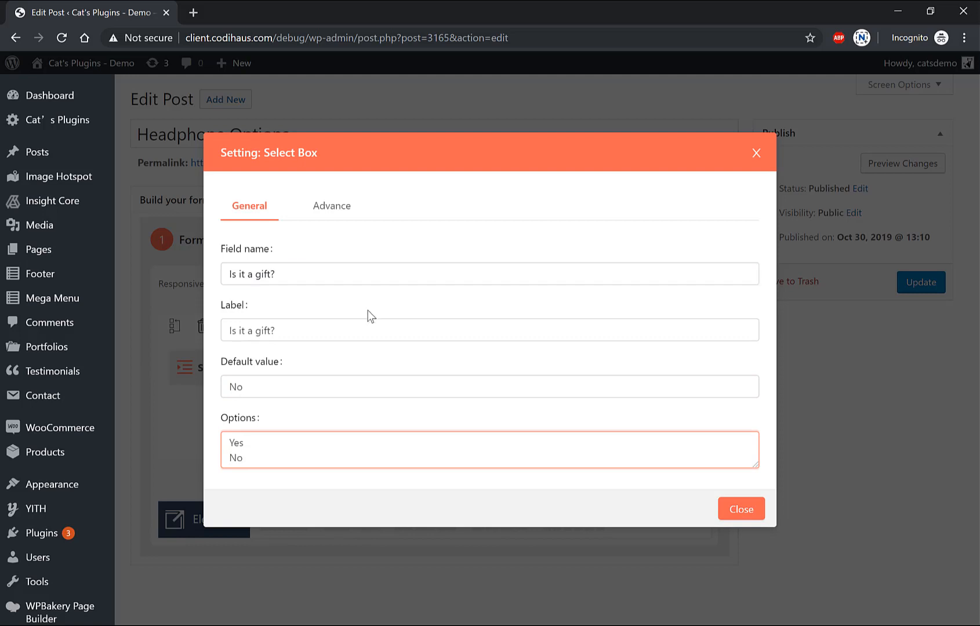
pyautogui.click(741, 508)
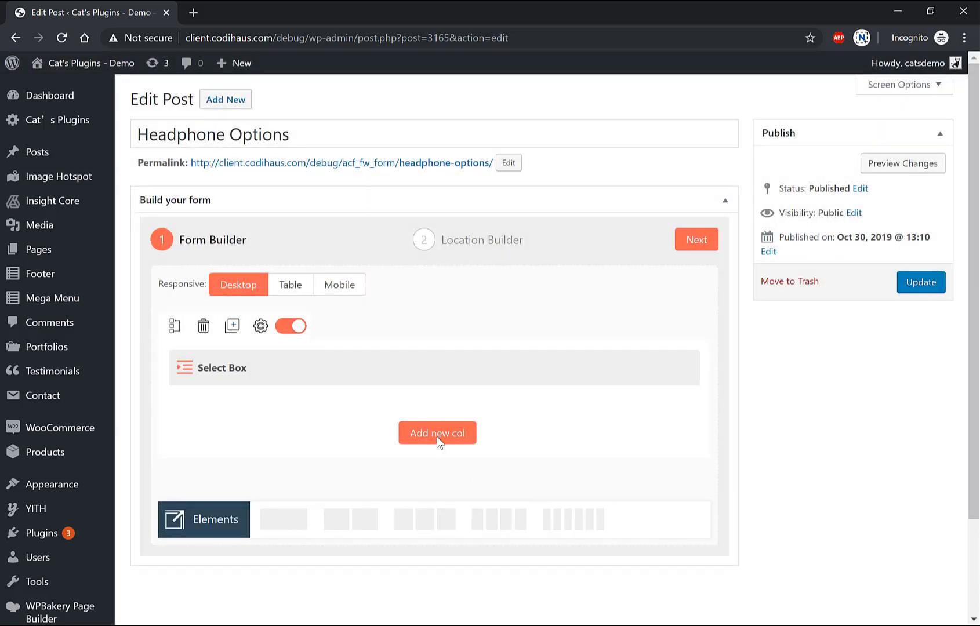
# Step: Add a text field 'Your Name' in a new row with placeholder 'John Wick'
pyautogui.click(438, 432)
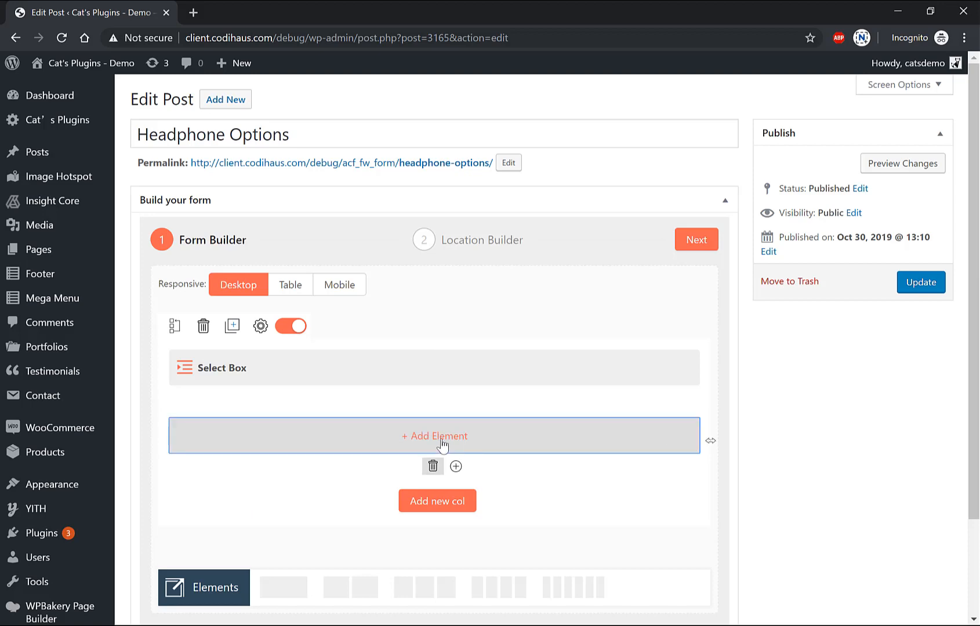
pyautogui.click(434, 436)
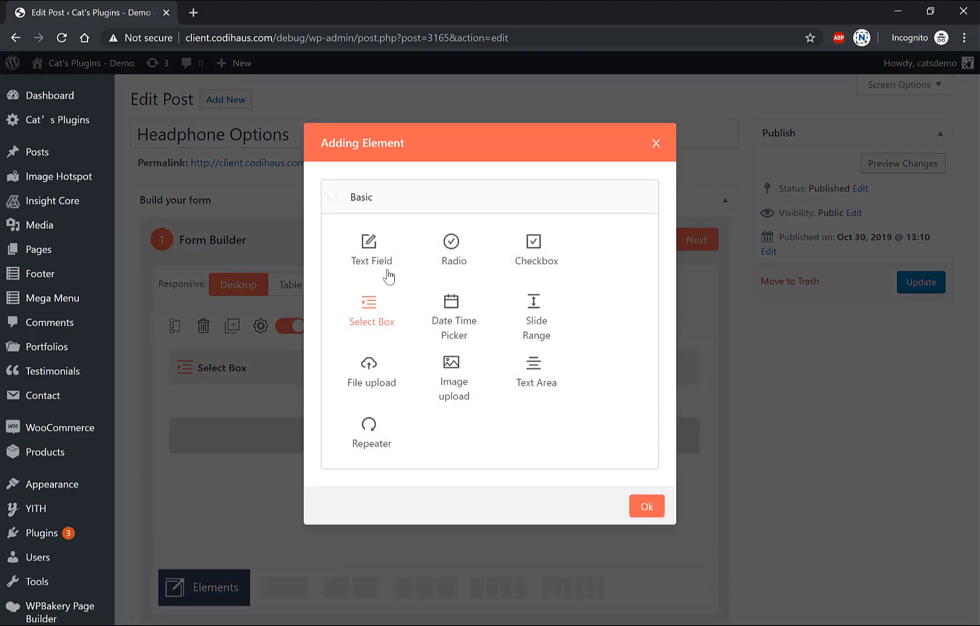
pyautogui.click(646, 507)
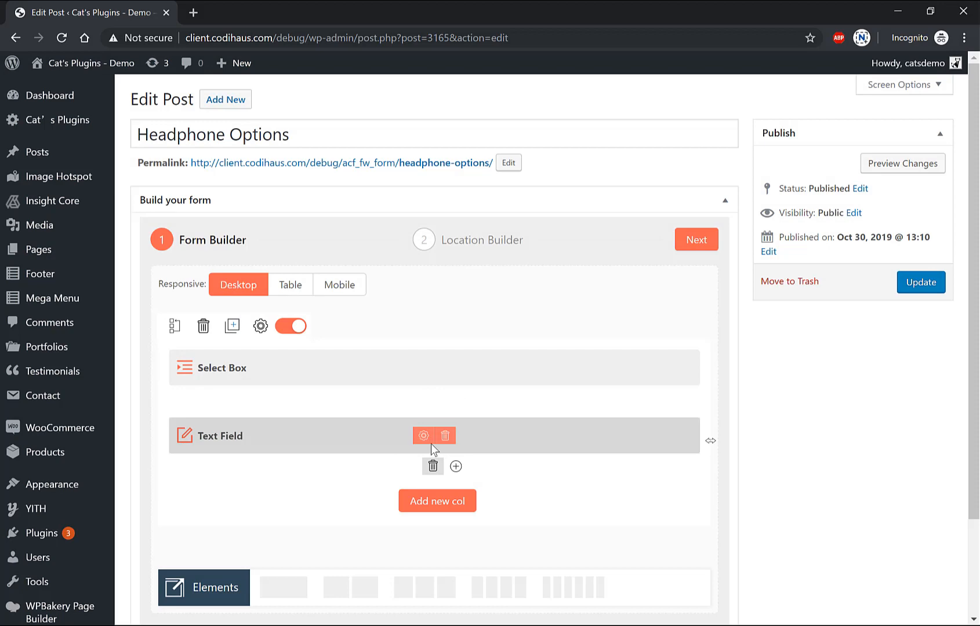
pyautogui.click(424, 436)
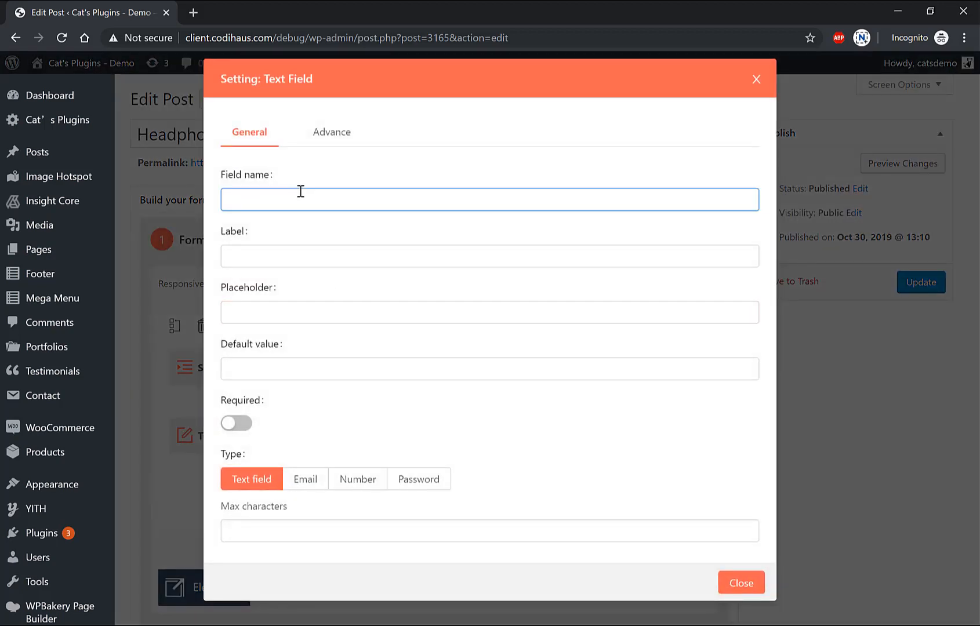
pyautogui.write('Your N')
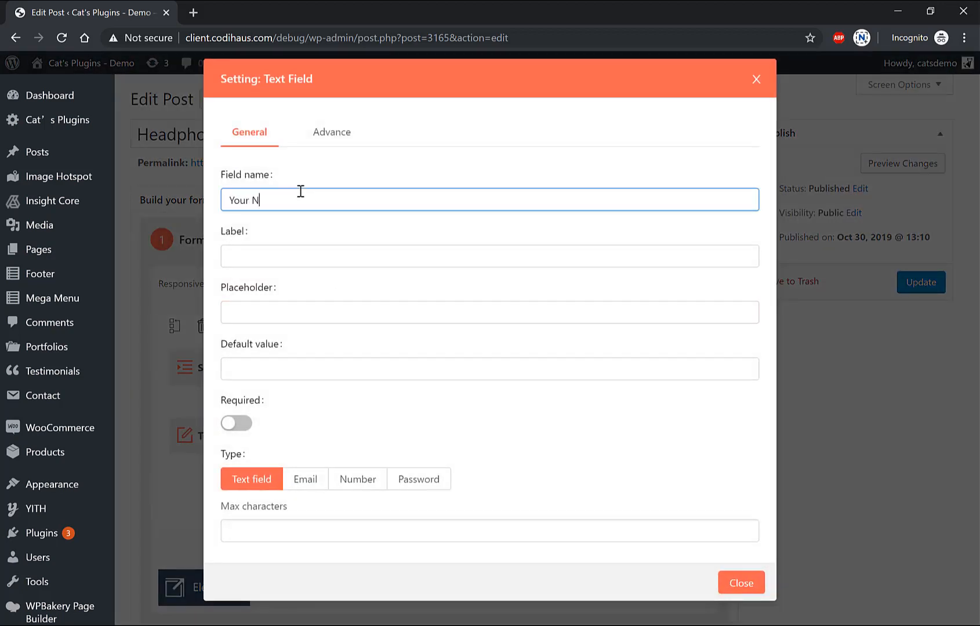
pyautogui.write('ame')
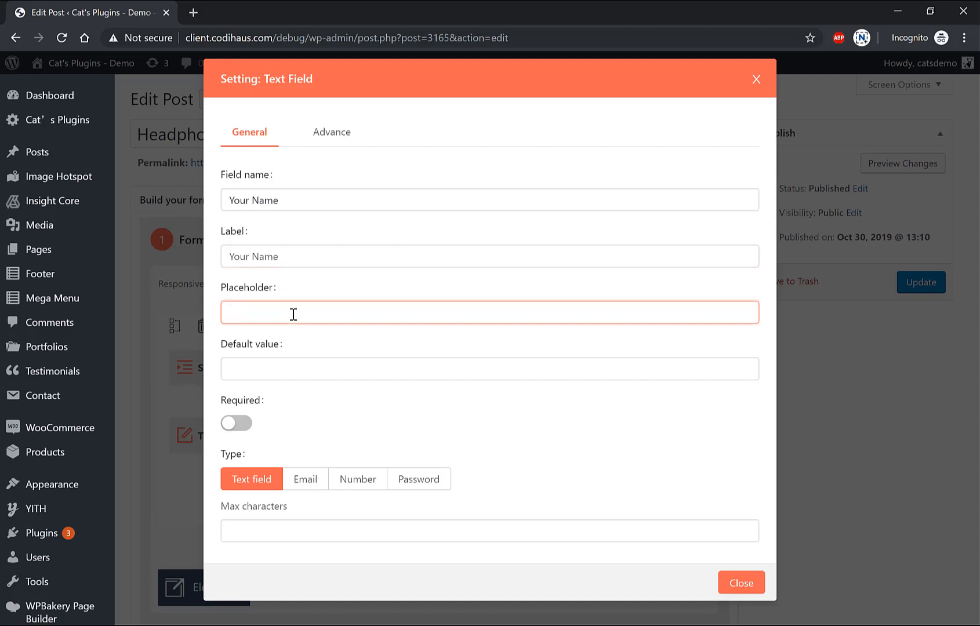
pyautogui.write('John')
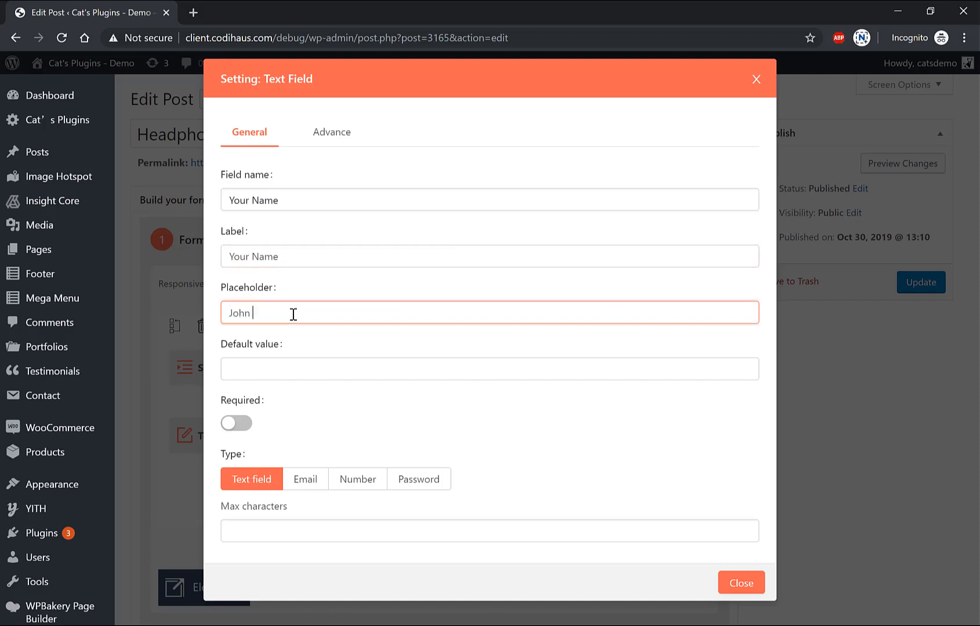
pyautogui.write('Wick')
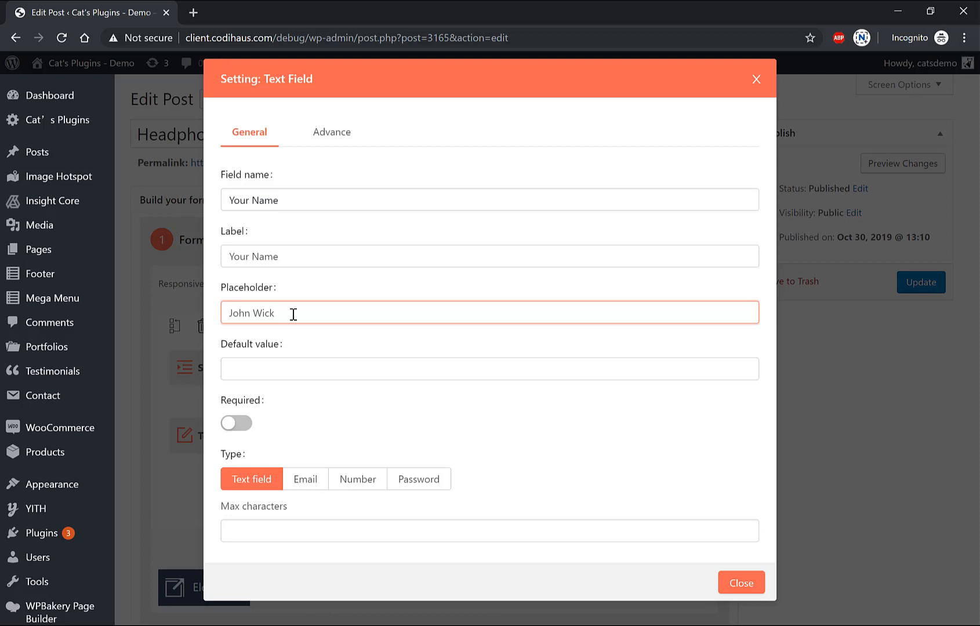
pyautogui.click(489, 368)
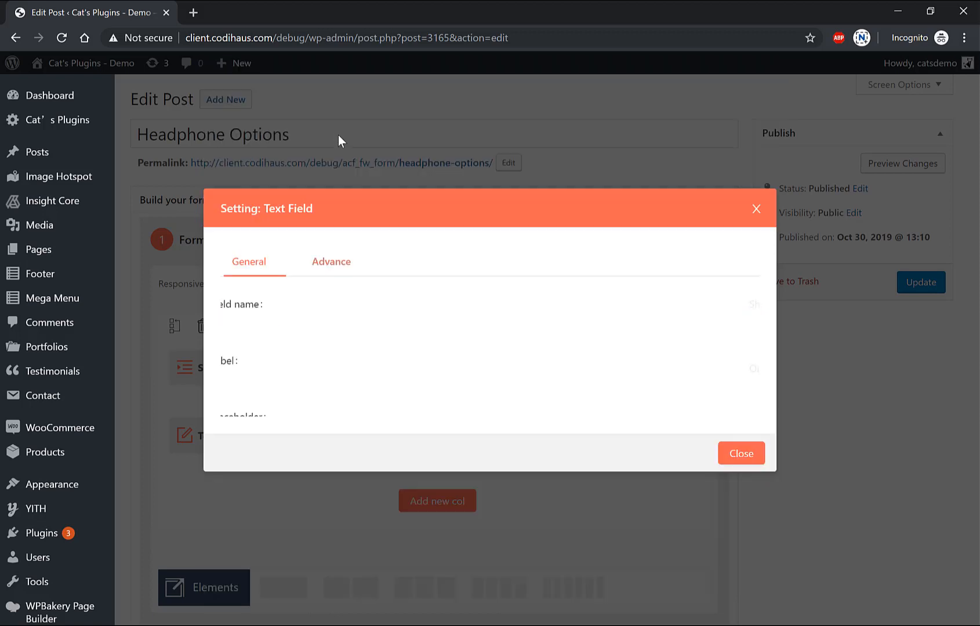
# Step: Show Your Name only when 'Is it a gift?' value is equal to 'Yes'
pyautogui.click(330, 262)
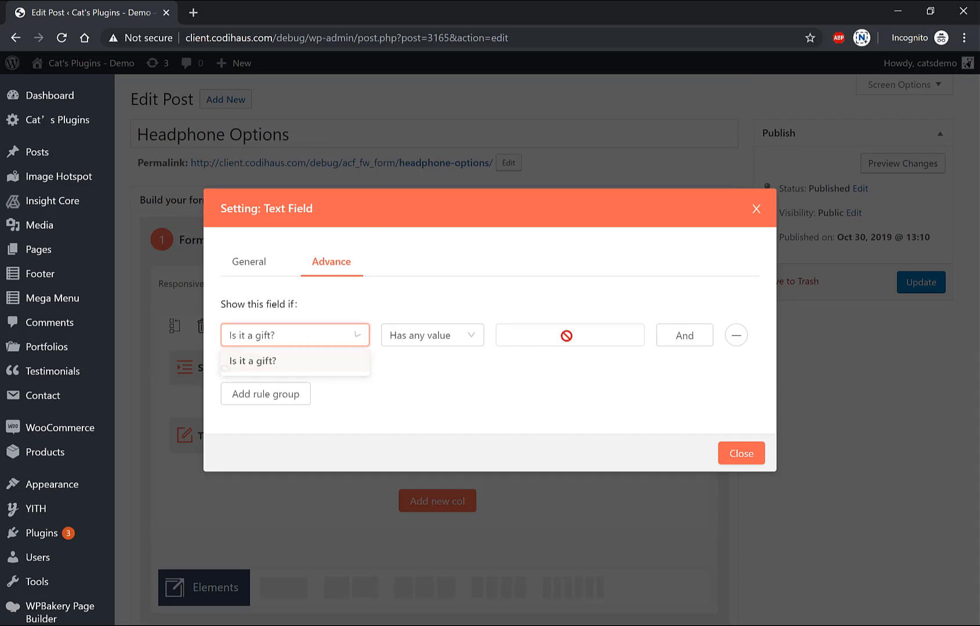
pyautogui.click(431, 335)
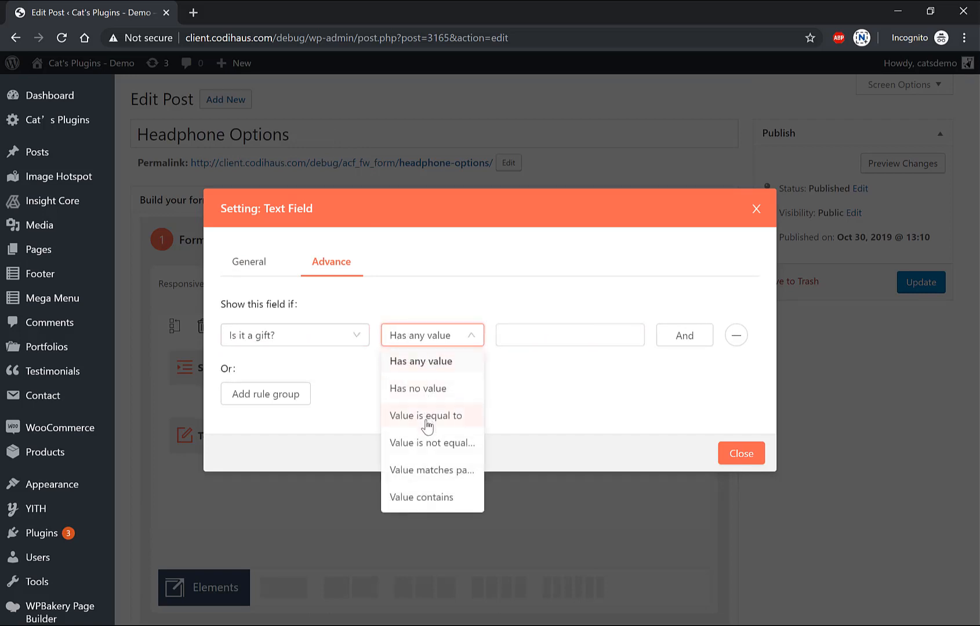
pyautogui.write('Yes')
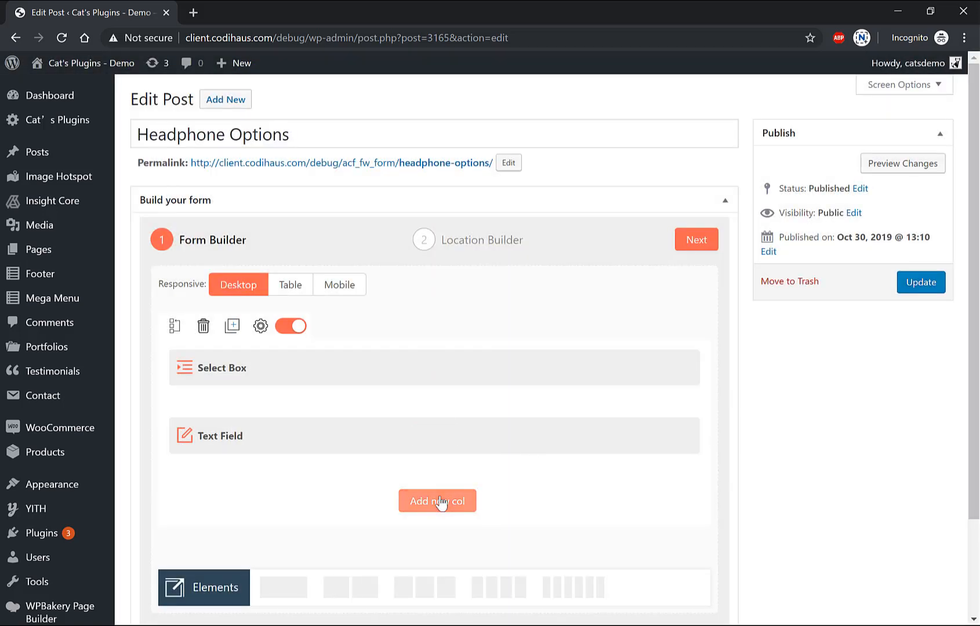
# Step: Add a 'Your Gift Message' text area in a new row with placeholder 'Happy birthday!'
pyautogui.click(438, 501)
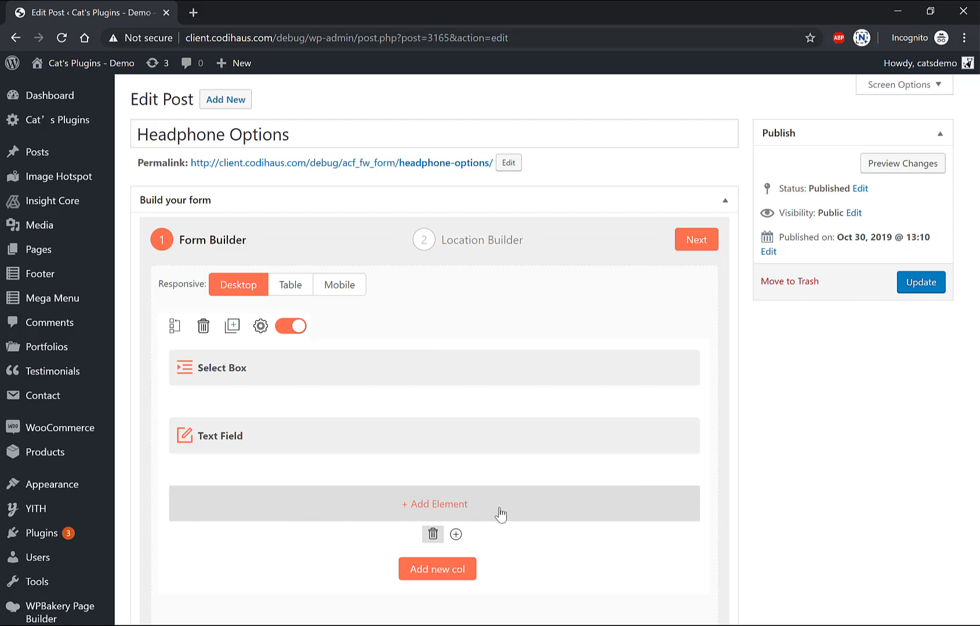
pyautogui.click(434, 505)
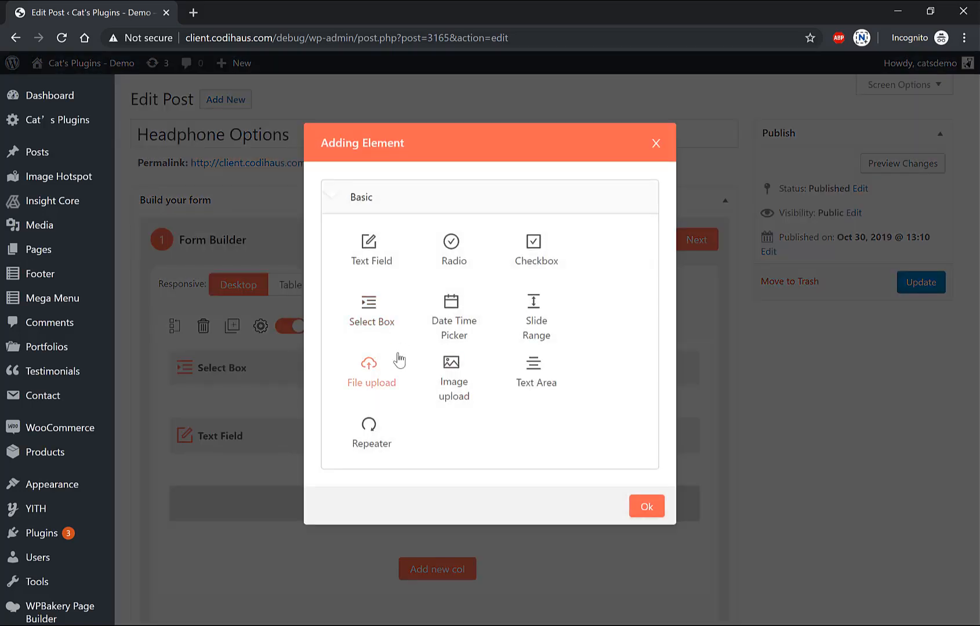
pyautogui.moveTo(536, 373)
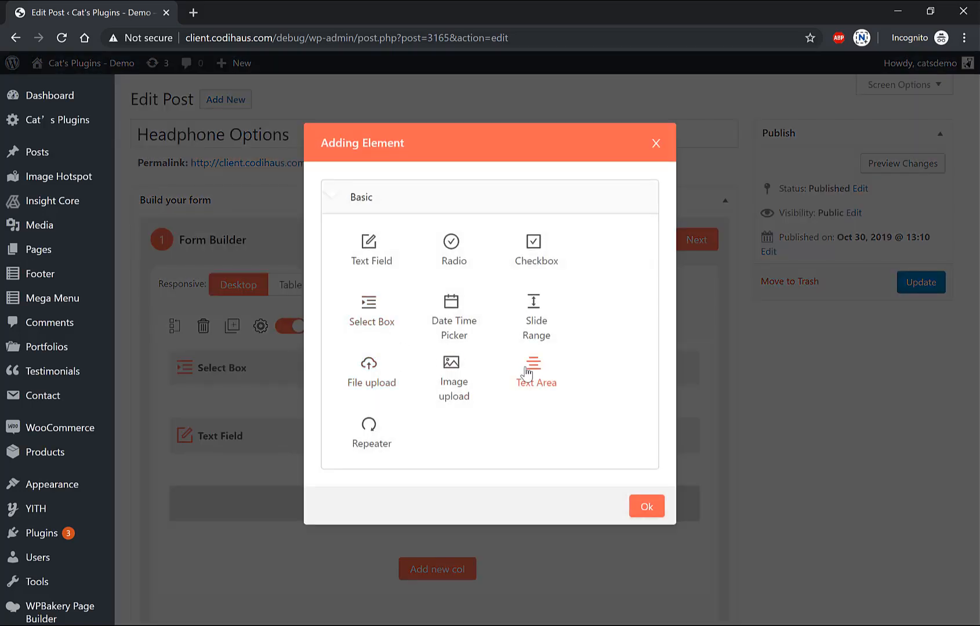
pyautogui.click(646, 506)
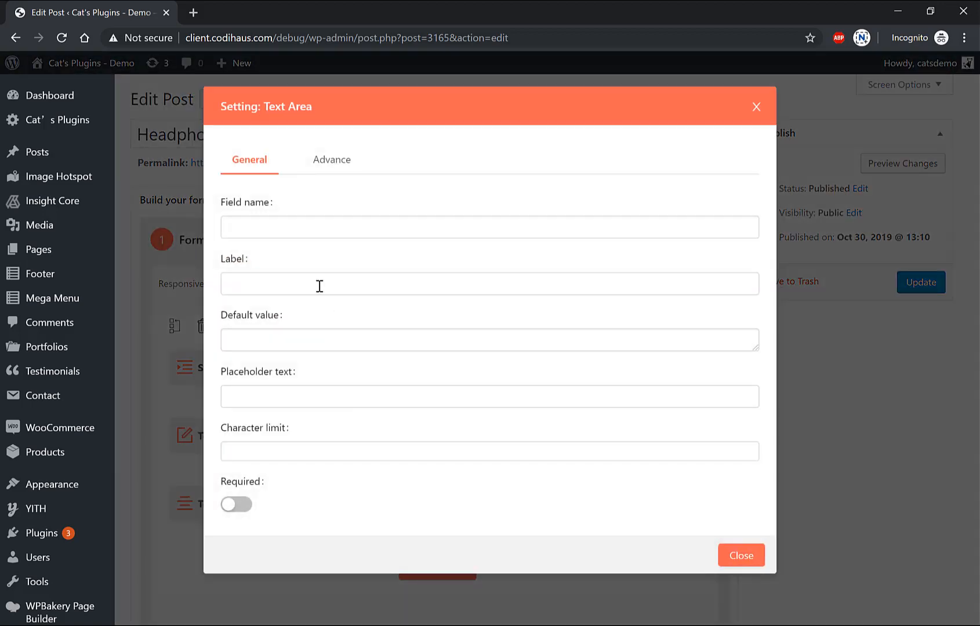
pyautogui.write('y')
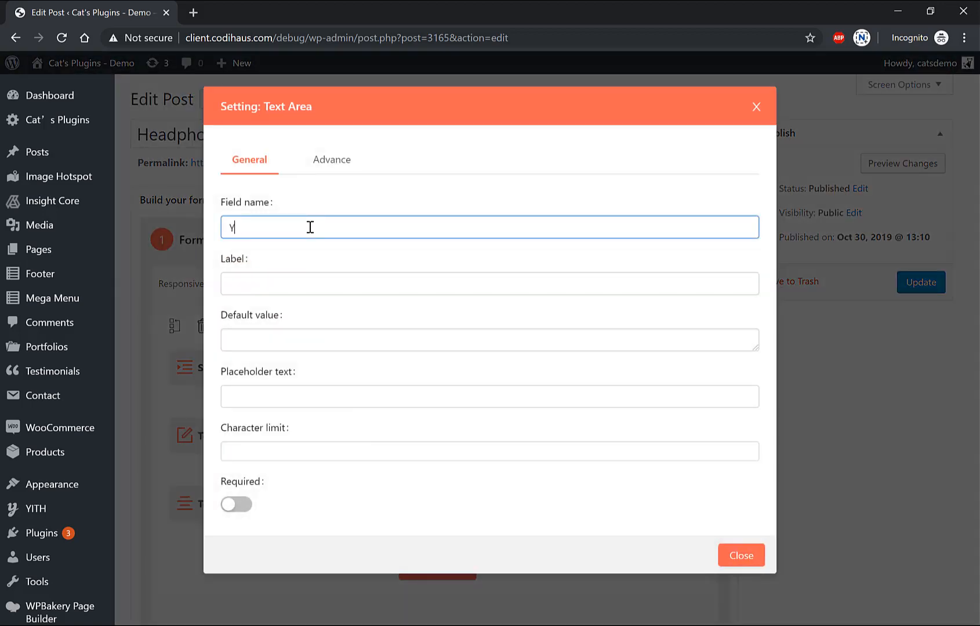
pyautogui.write('Your Gift')
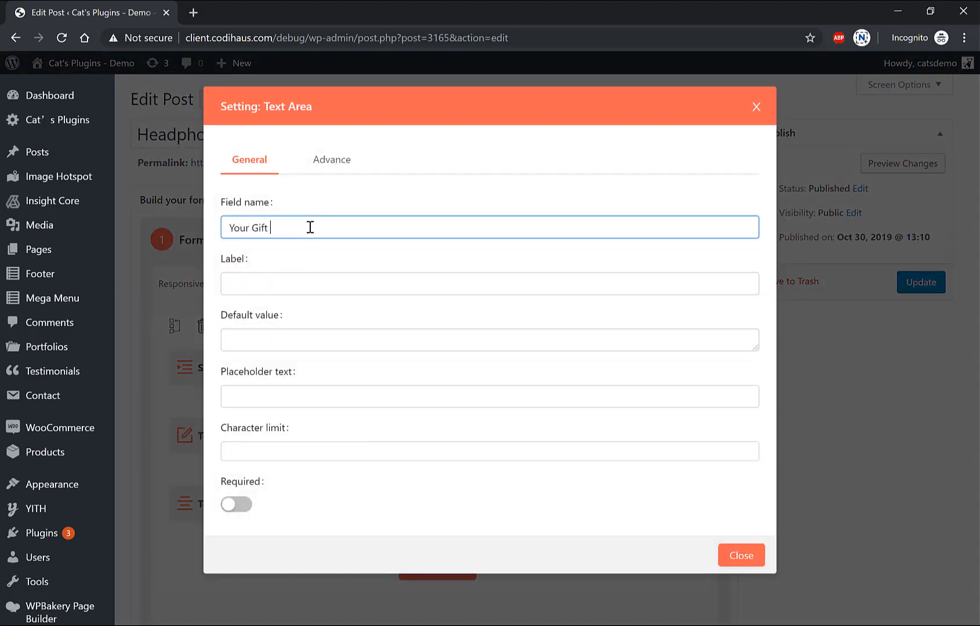
pyautogui.write('Message')
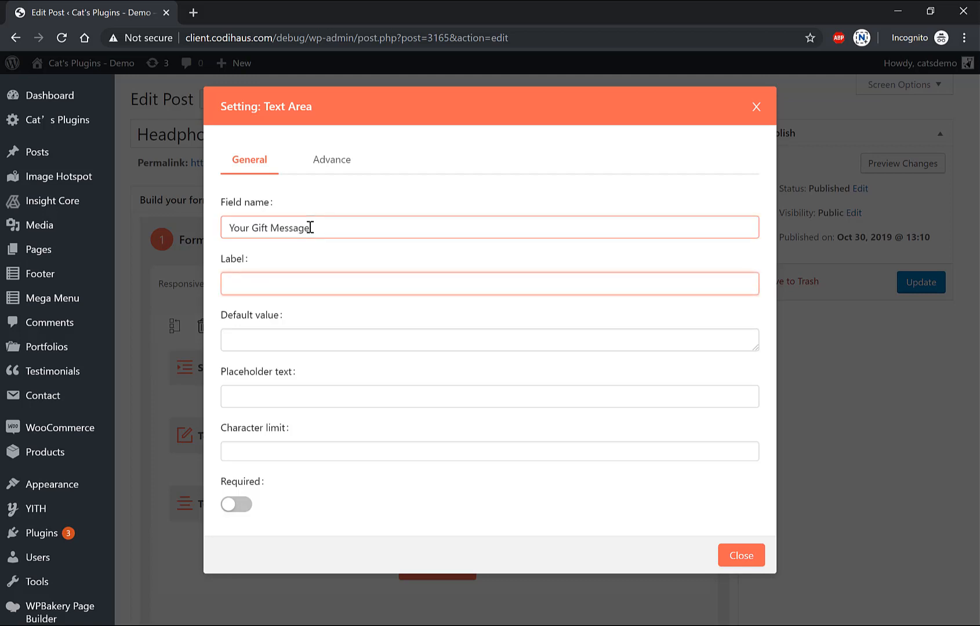
pyautogui.write('Your Gift Message')
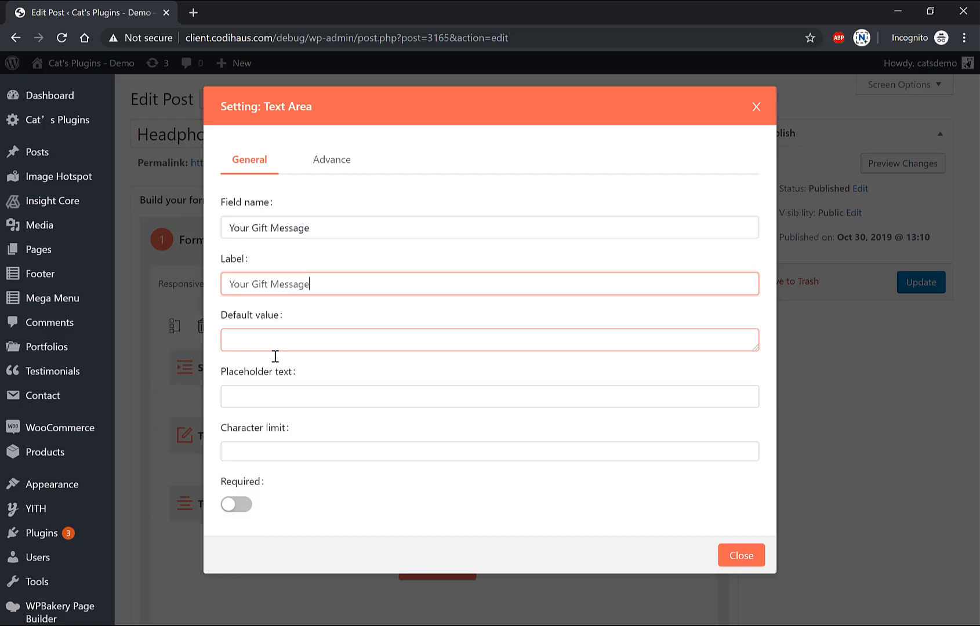
pyautogui.click(490, 397)
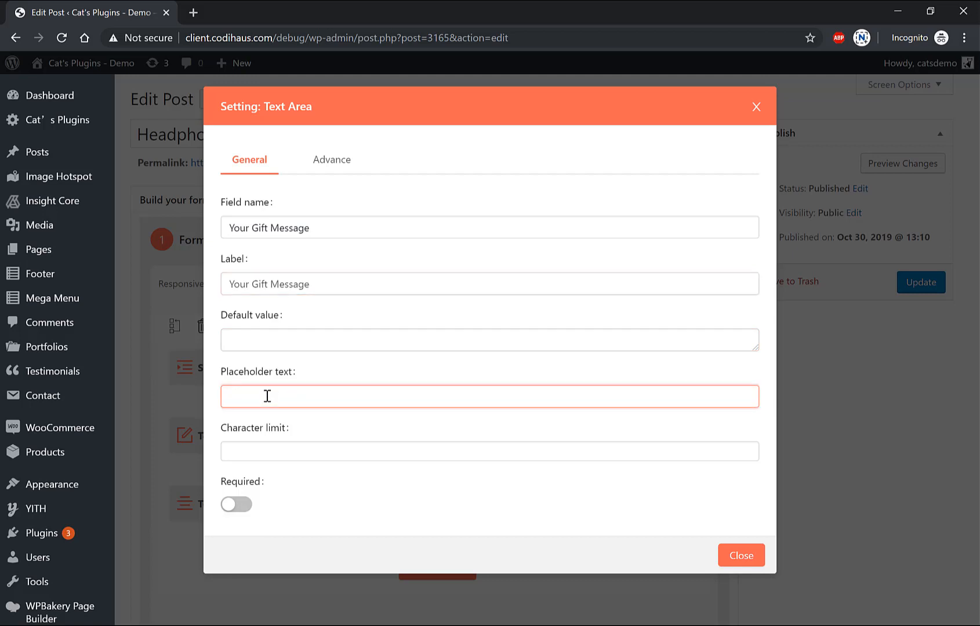
pyautogui.write('Happy birthday!')
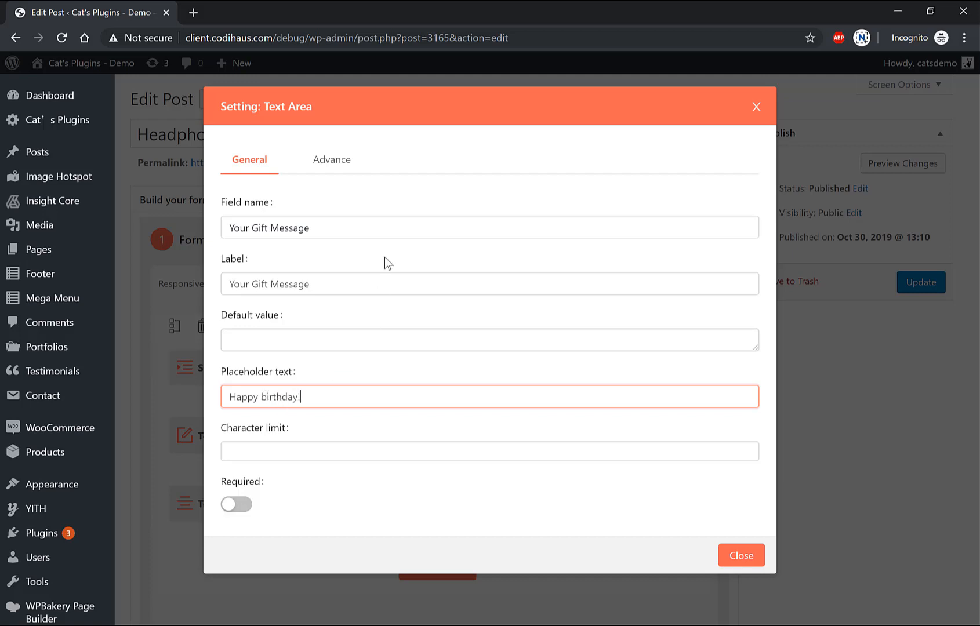
# Step: Show the gift message only when 'Is it a gift?' value is equal to 'Yes'
pyautogui.click(332, 159)
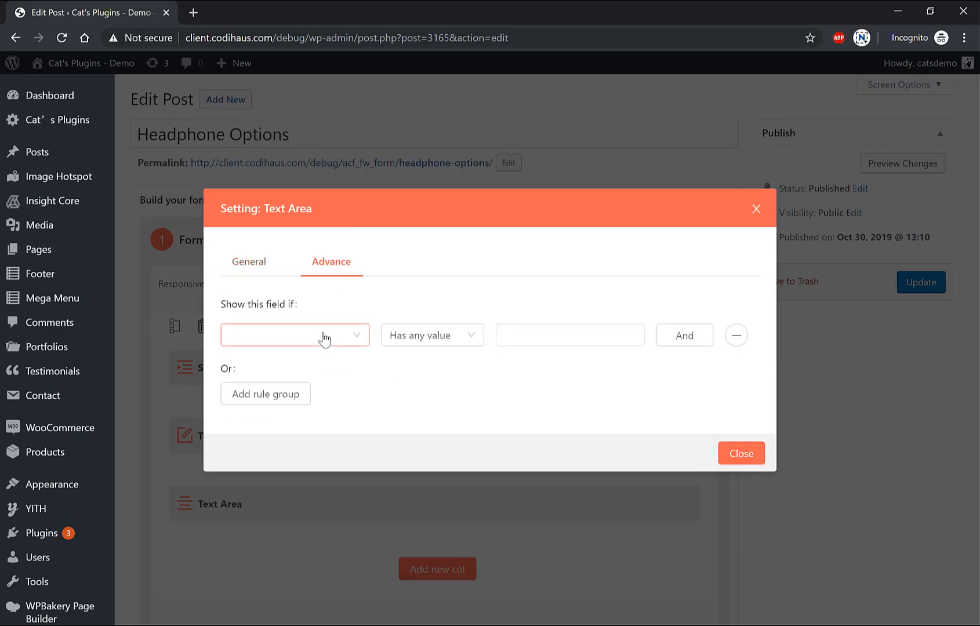
pyautogui.click(432, 335)
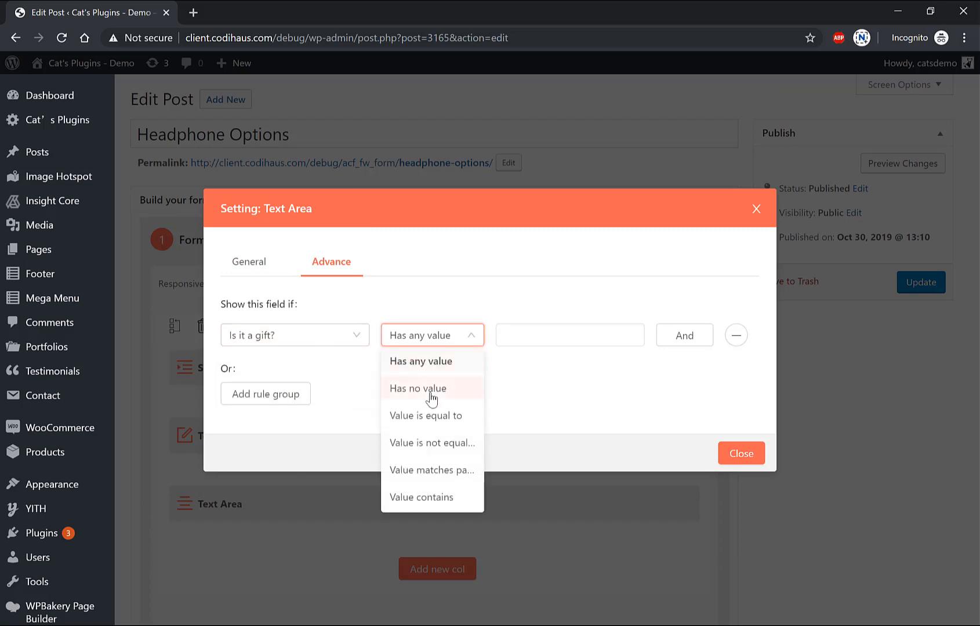
pyautogui.click(427, 416)
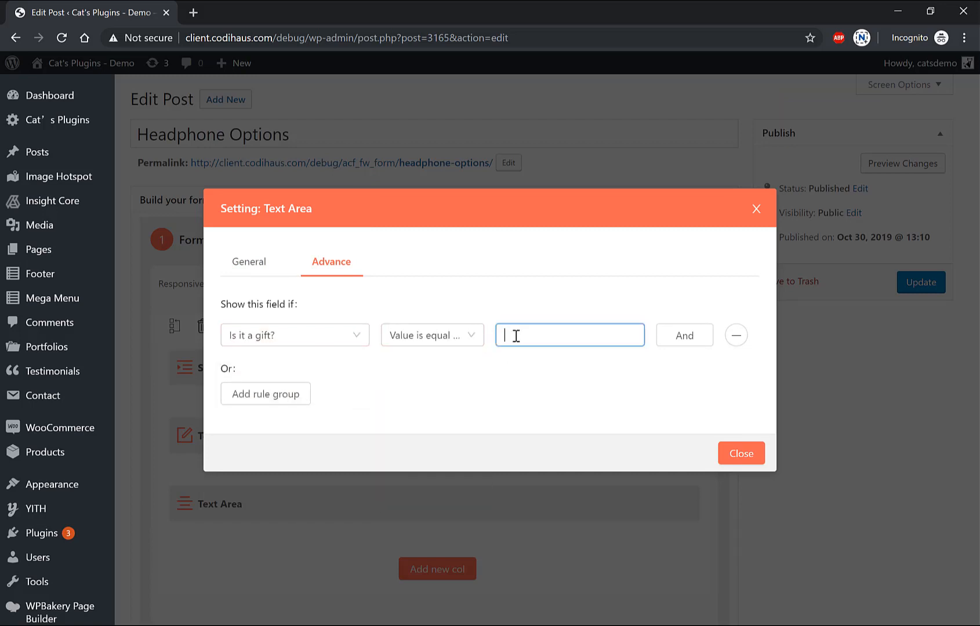
pyautogui.write('Yes')
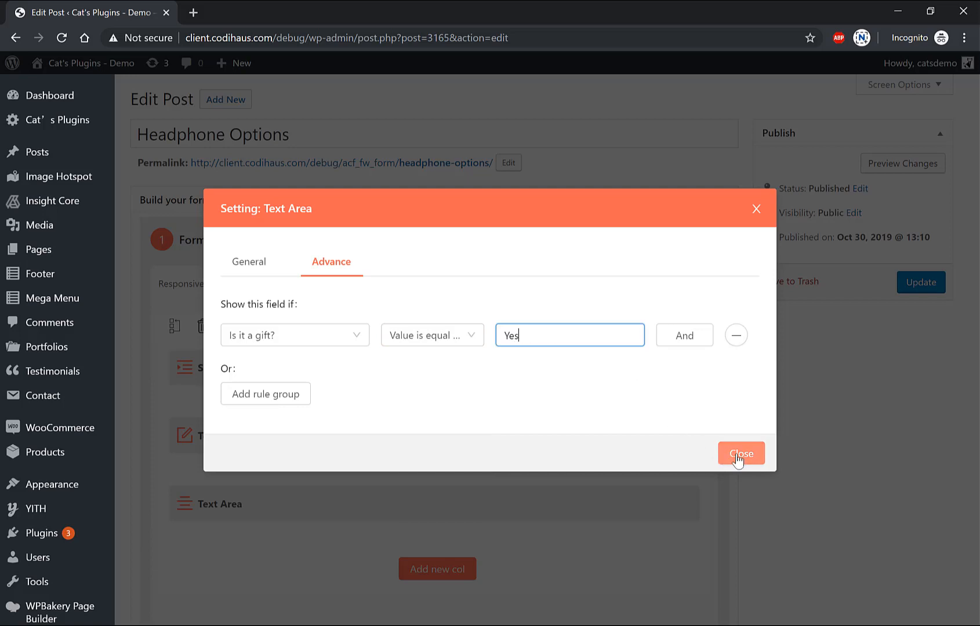
pyautogui.click(741, 453)
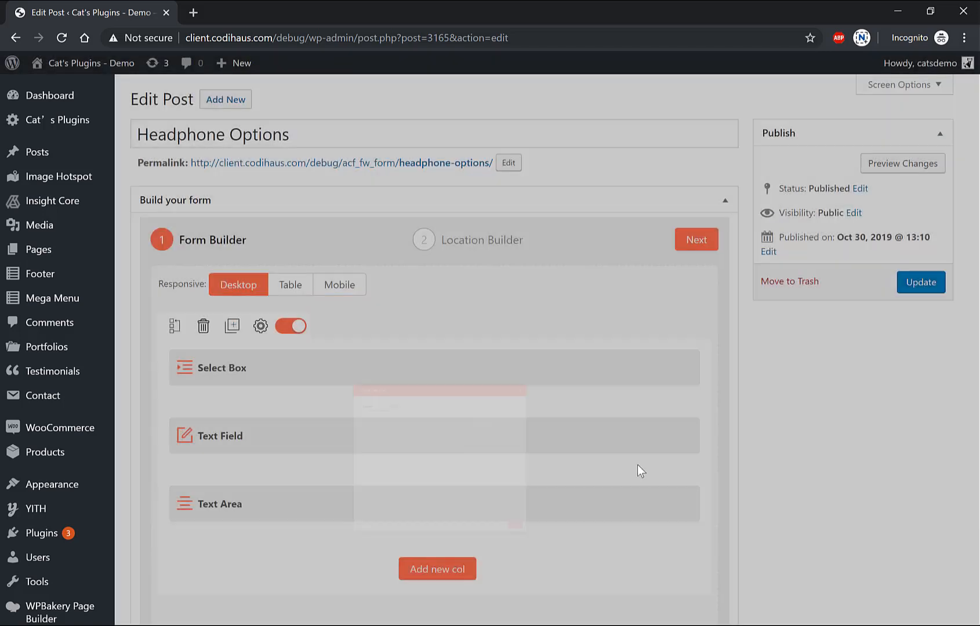
# Step: Enable pricing on the gift select box with the Yes option priced at 10
pyautogui.scroll(-3)
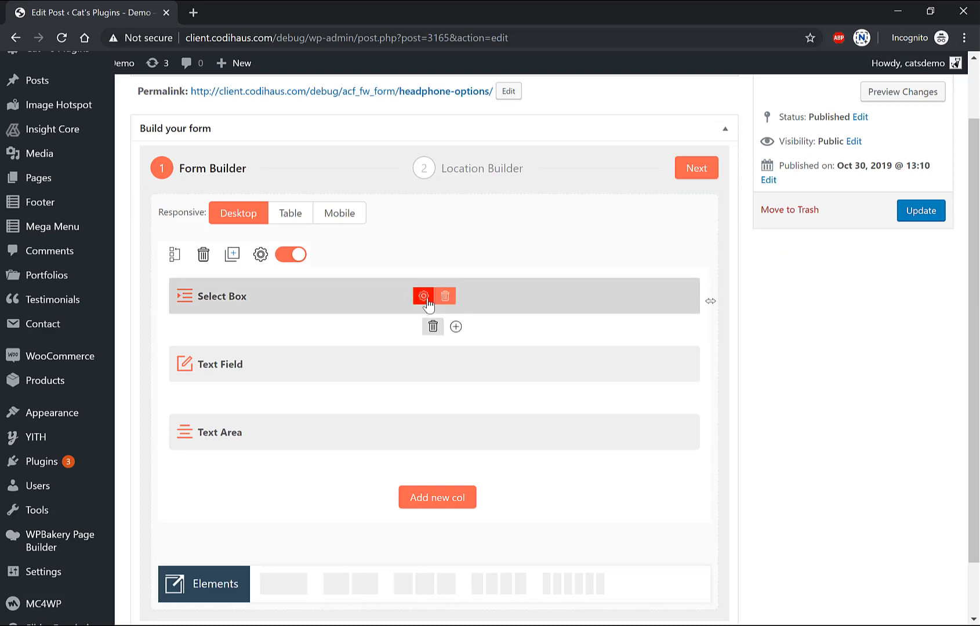
pyautogui.click(423, 296)
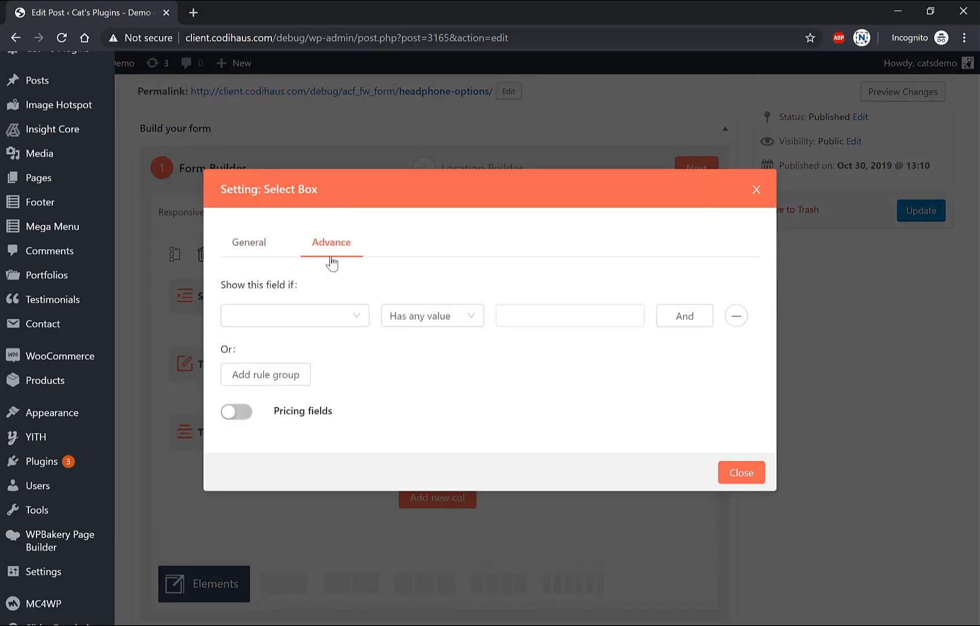
pyautogui.click(237, 412)
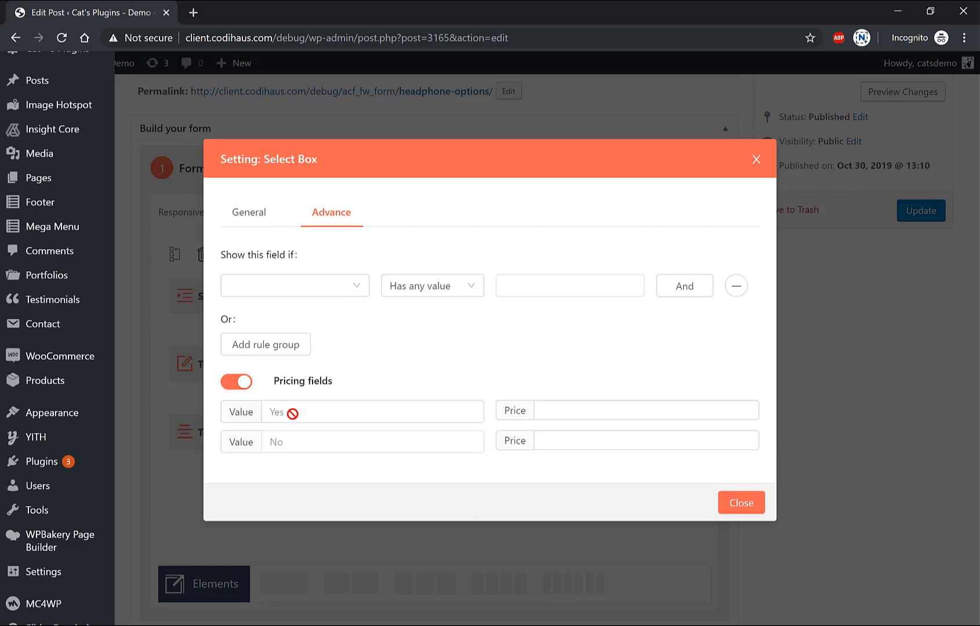
pyautogui.click(625, 410)
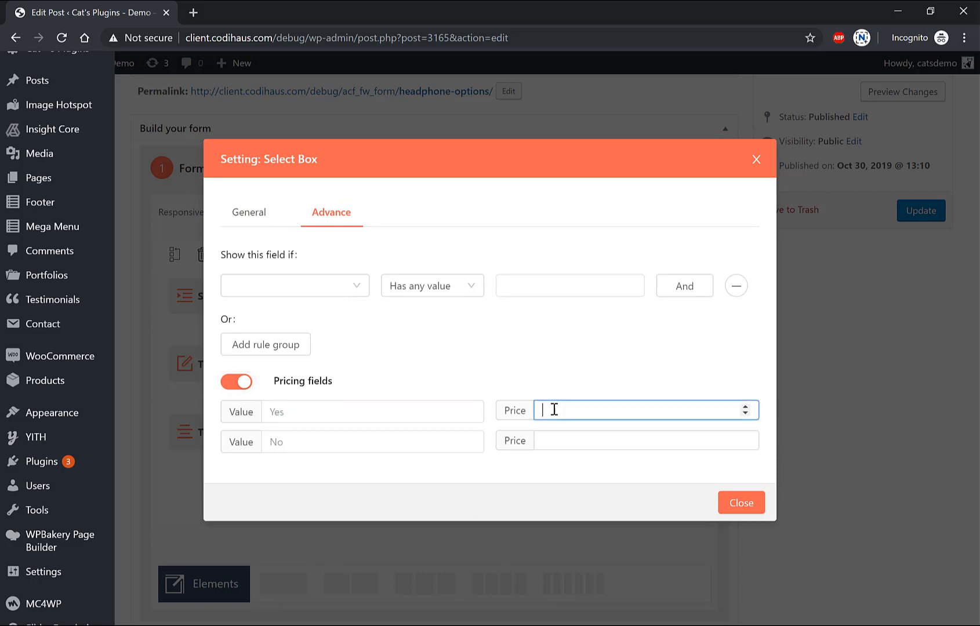
pyautogui.write('10')
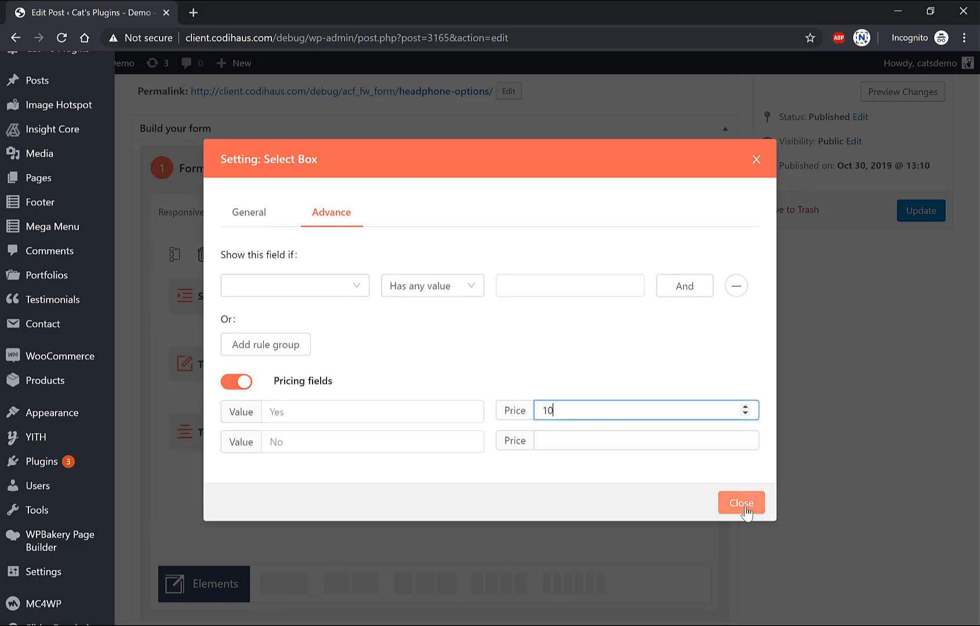
pyautogui.click(741, 503)
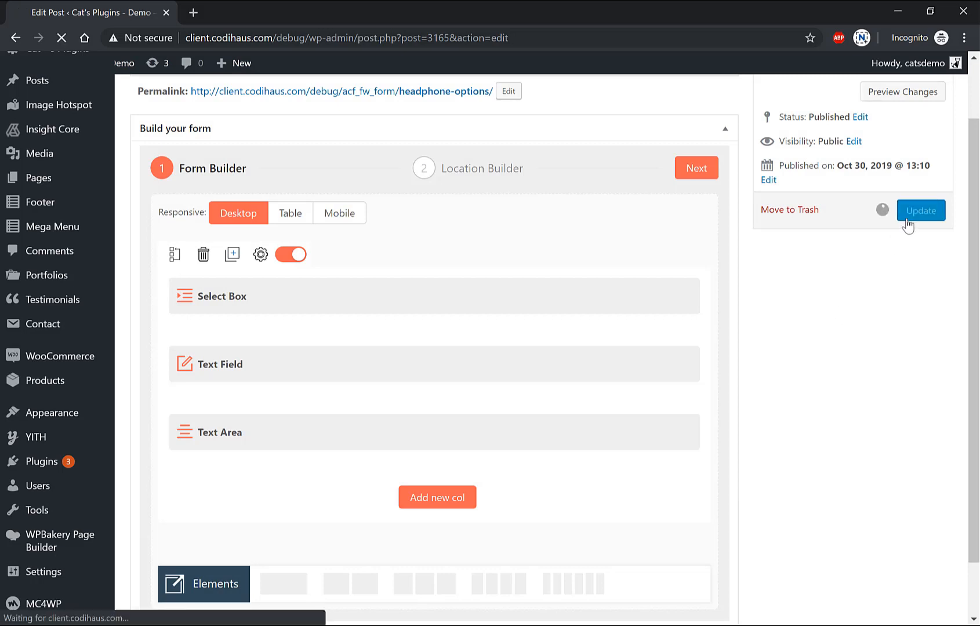
# Step: Update the form, then view the Wireless Noise-Canceling Headphones product from All Products
pyautogui.click(920, 210)
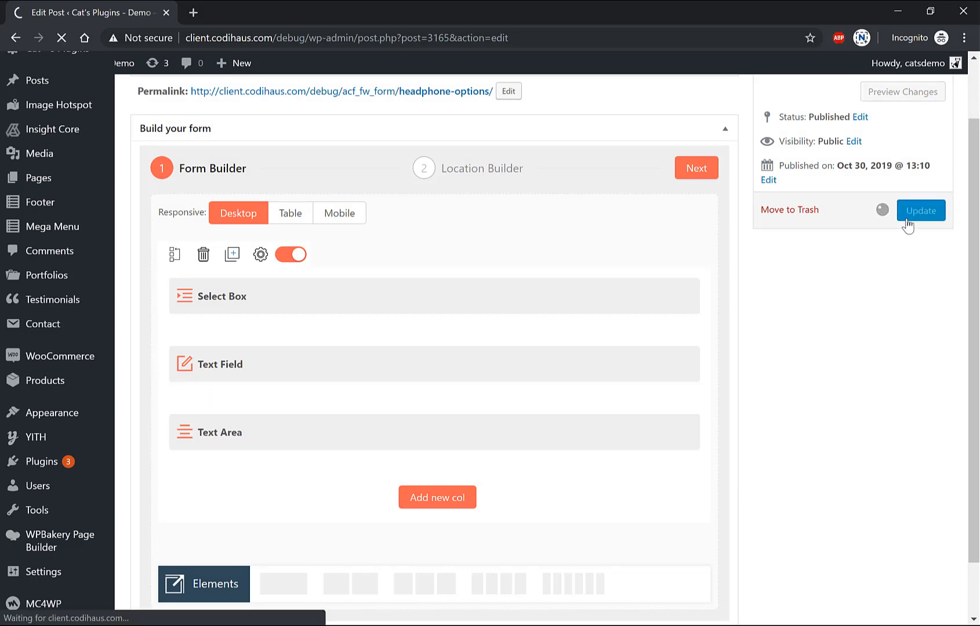
pyautogui.click(920, 210)
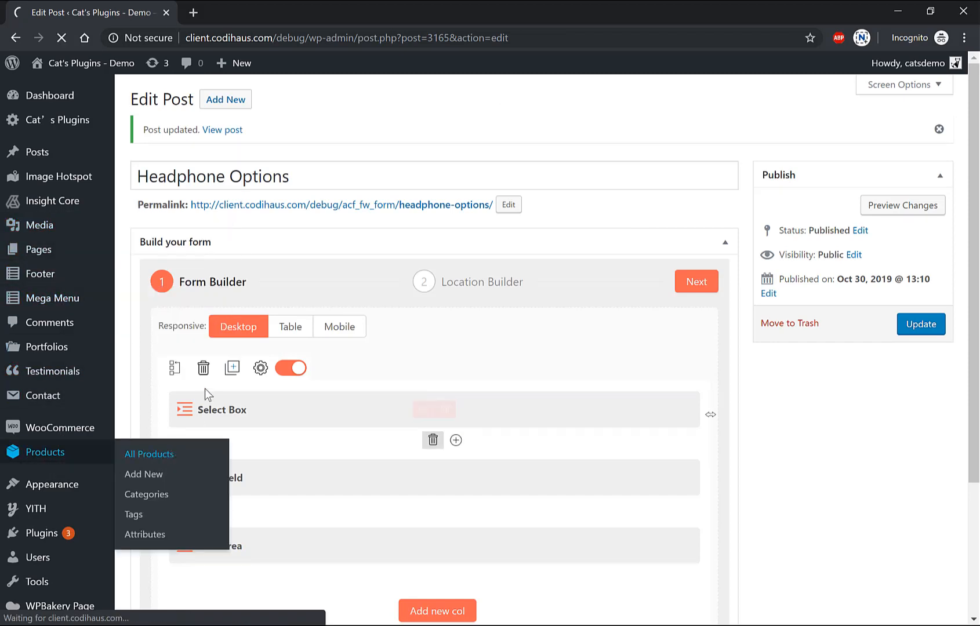
pyautogui.click(149, 455)
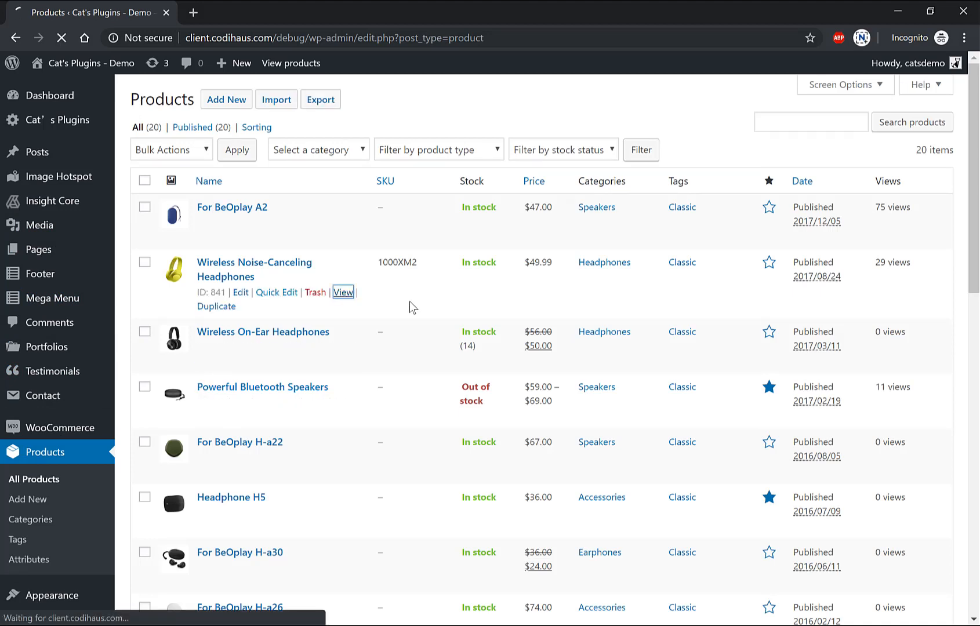
pyautogui.click(342, 293)
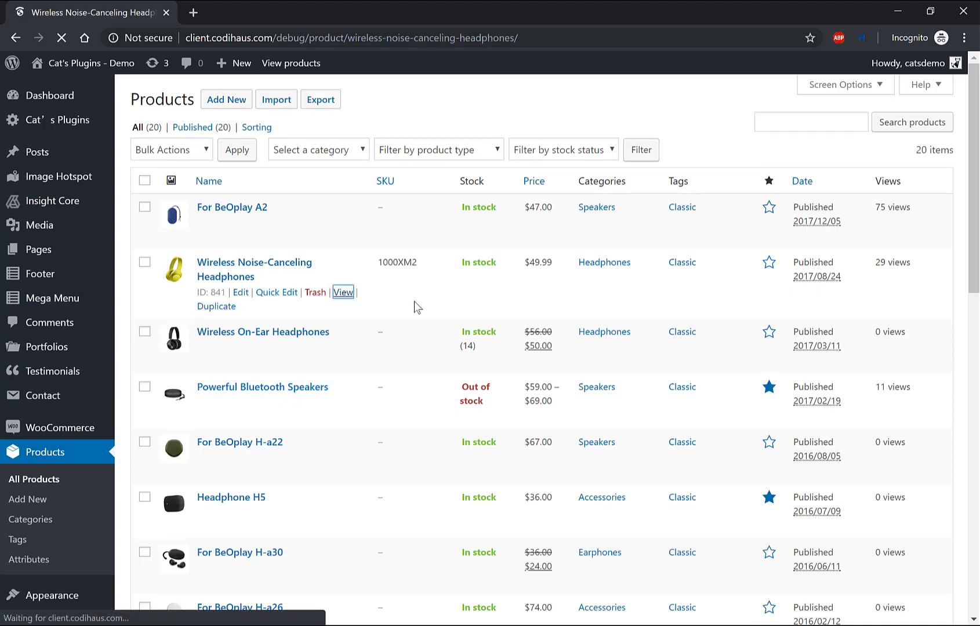
pyautogui.click(343, 293)
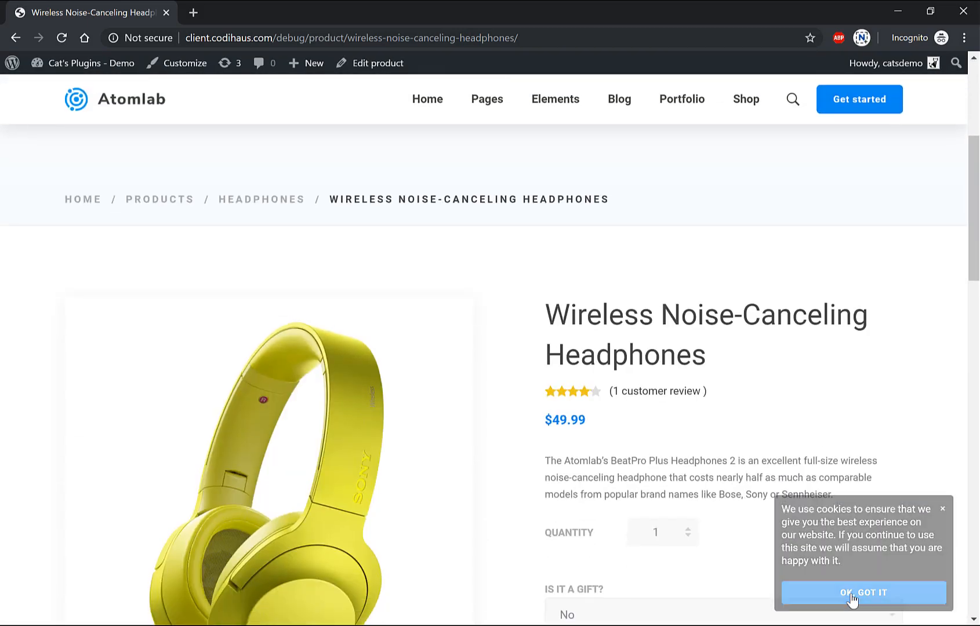
pyautogui.click(864, 592)
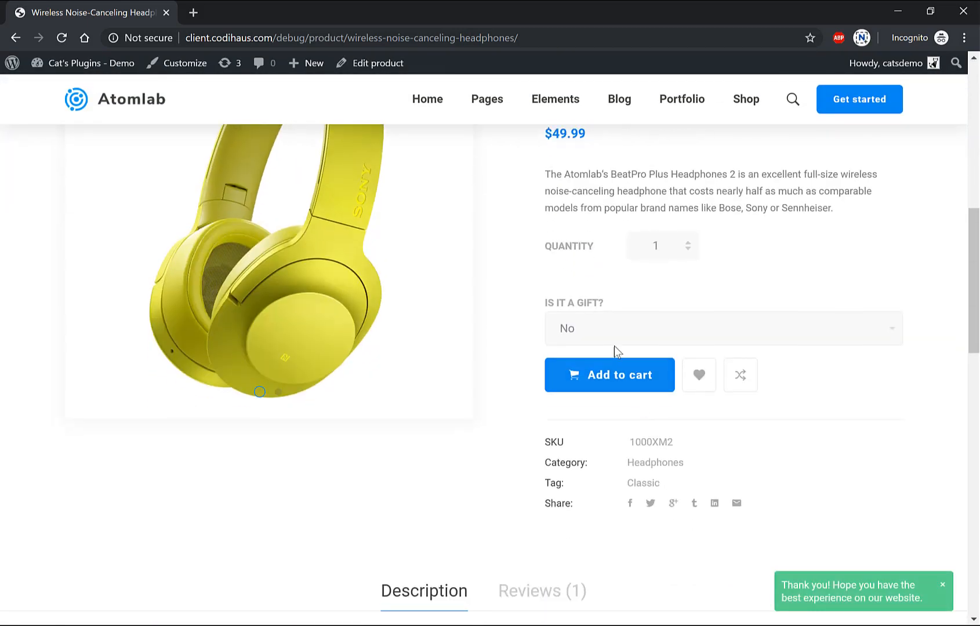
pyautogui.click(722, 328)
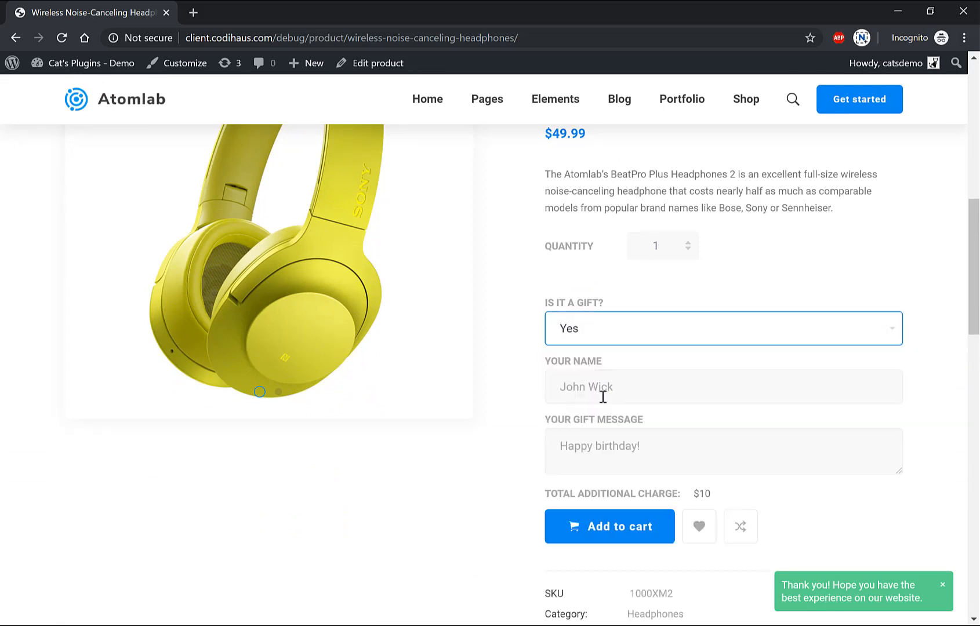
pyautogui.write('And')
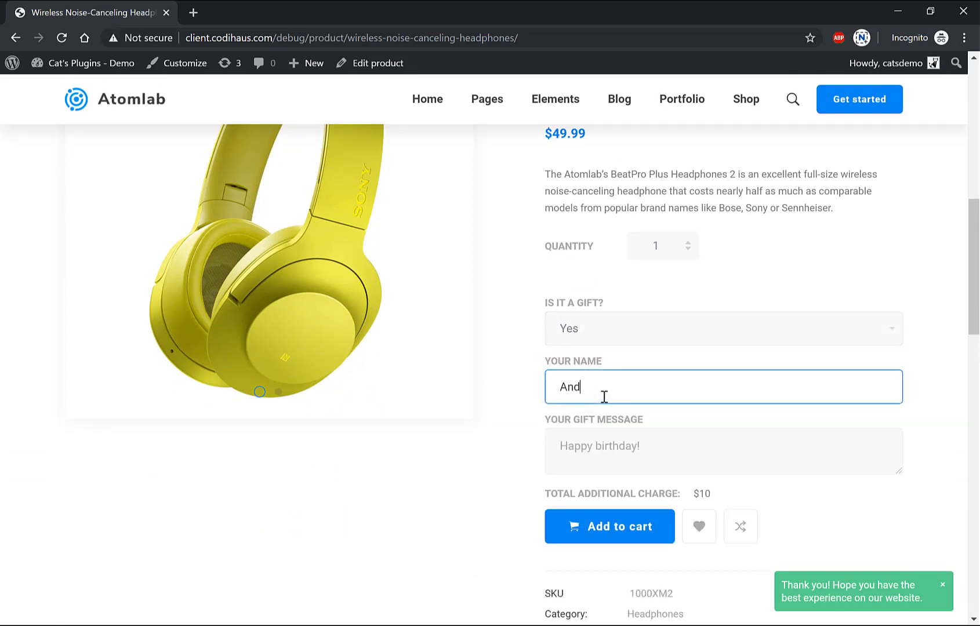
pyautogui.write('rew Mark')
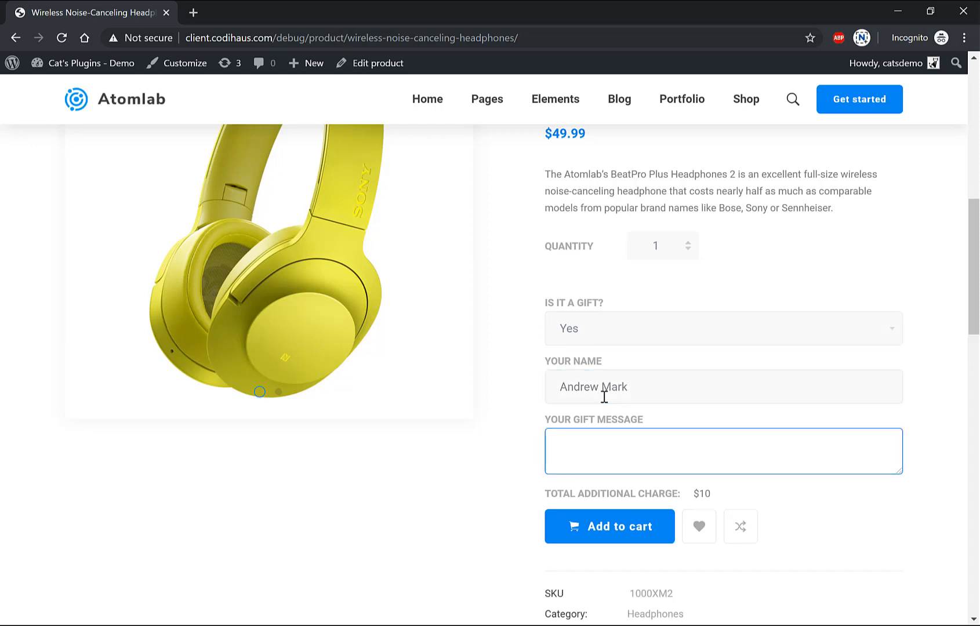
pyautogui.write('Happy birthday to y')
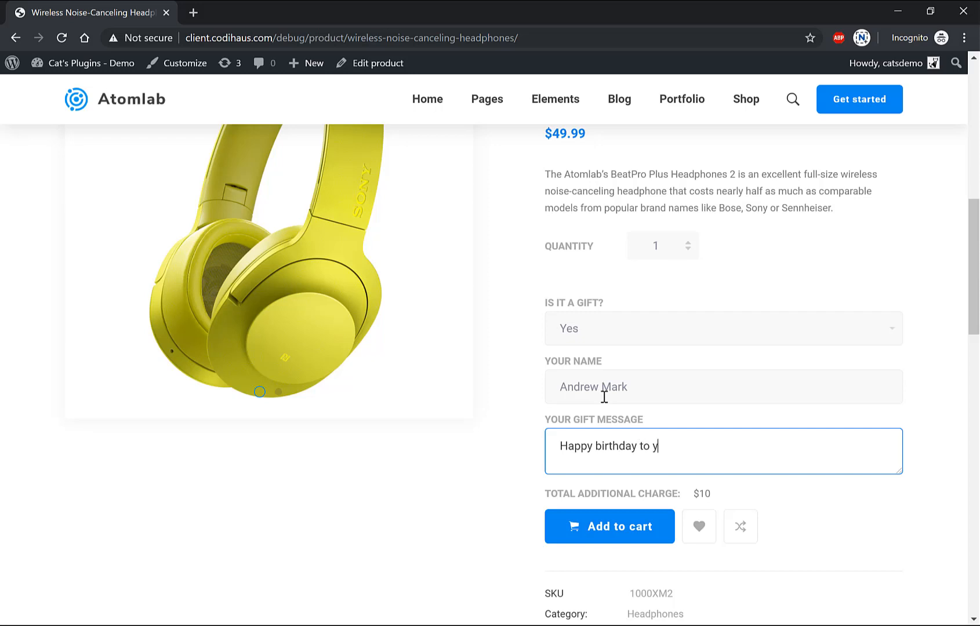
pyautogui.write('ou,')
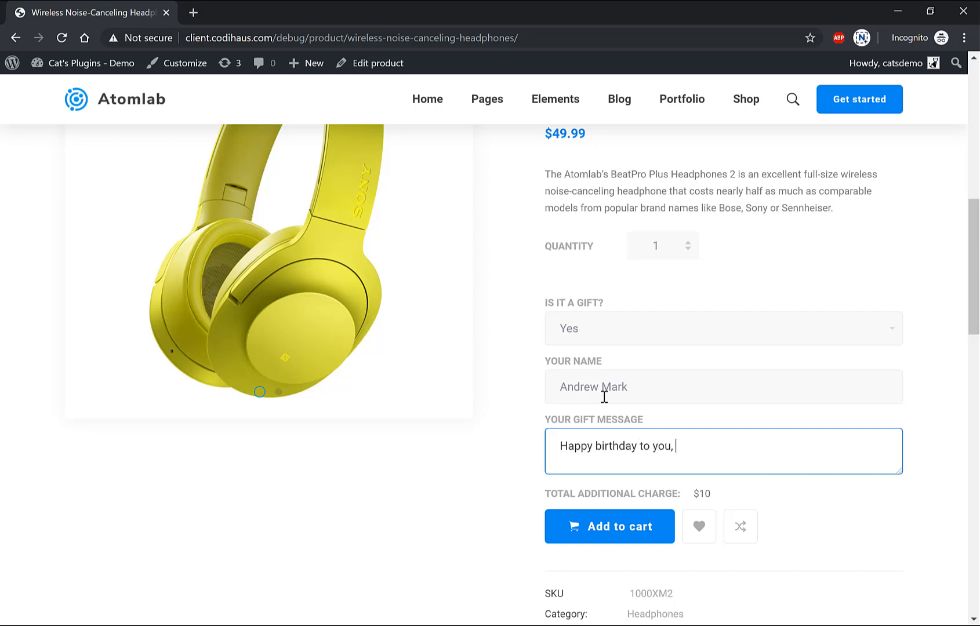
pyautogui.write('Adrea')
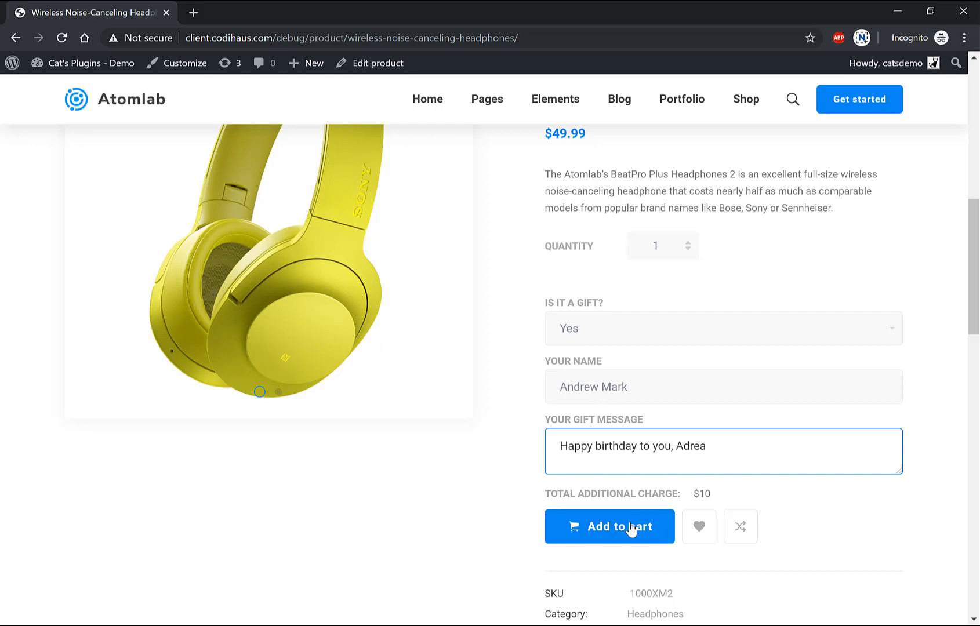
pyautogui.click(609, 526)
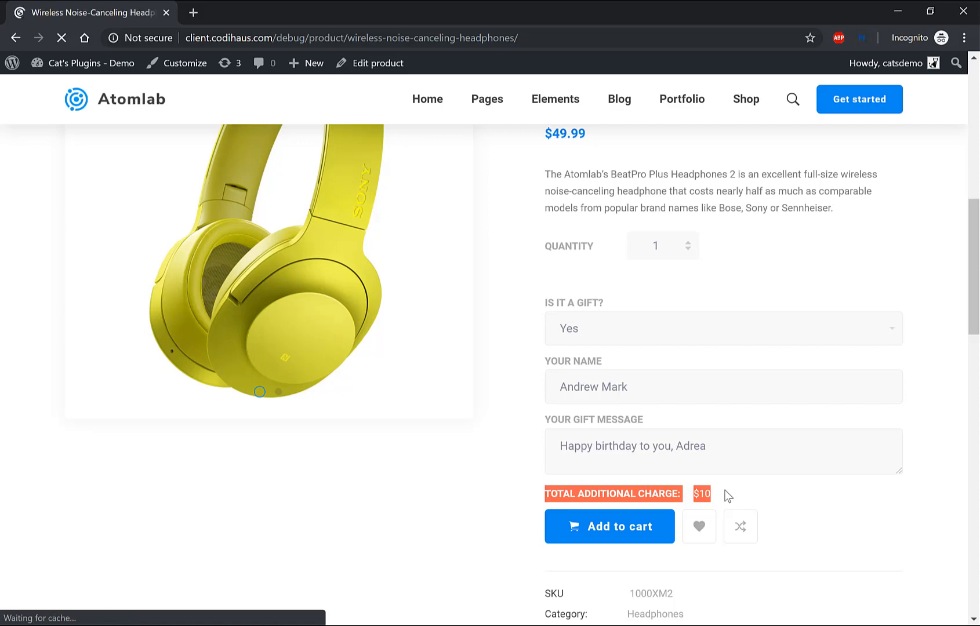
pyautogui.click(609, 527)
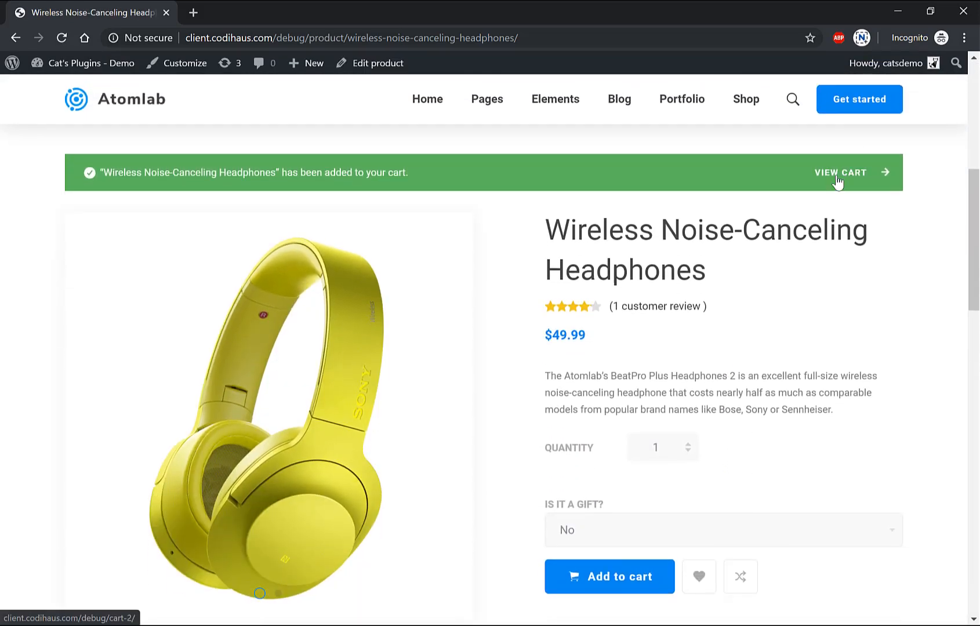
# Step: View the cart listing the gift headphones with name, message, +$10 and $59.99 total
pyautogui.click(842, 173)
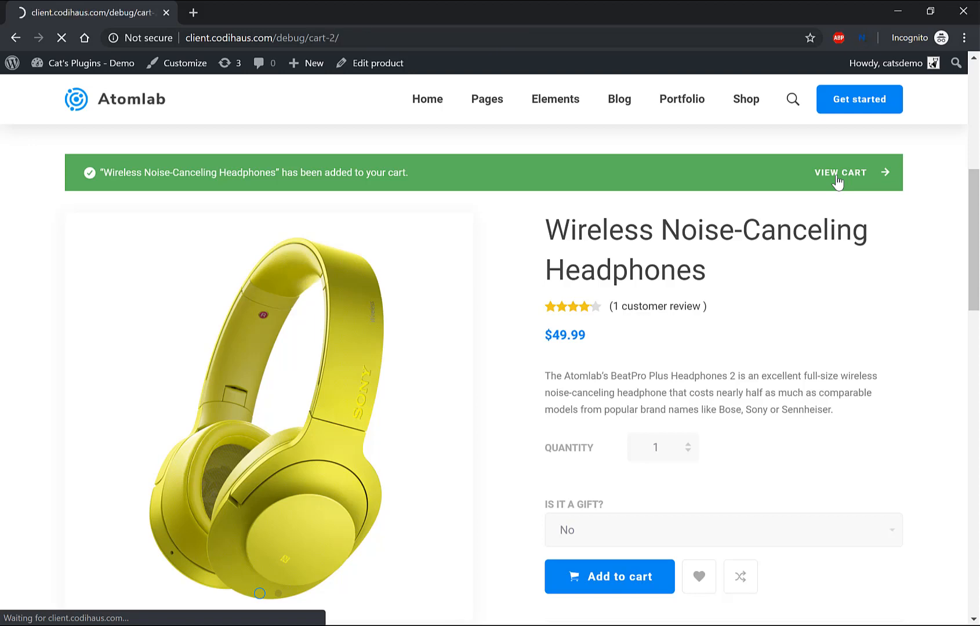
pyautogui.click(840, 172)
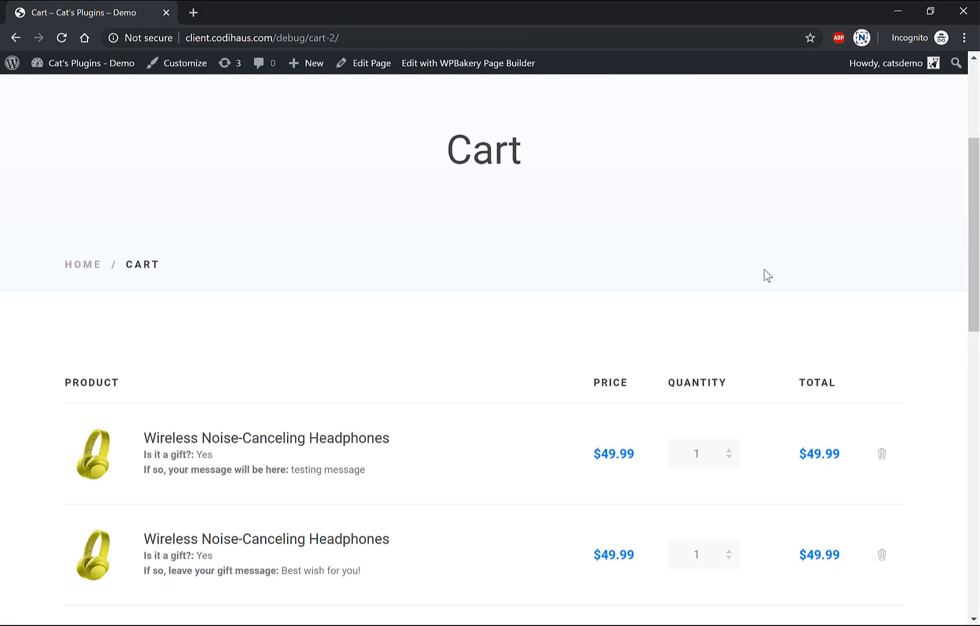
pyautogui.scroll(-3)
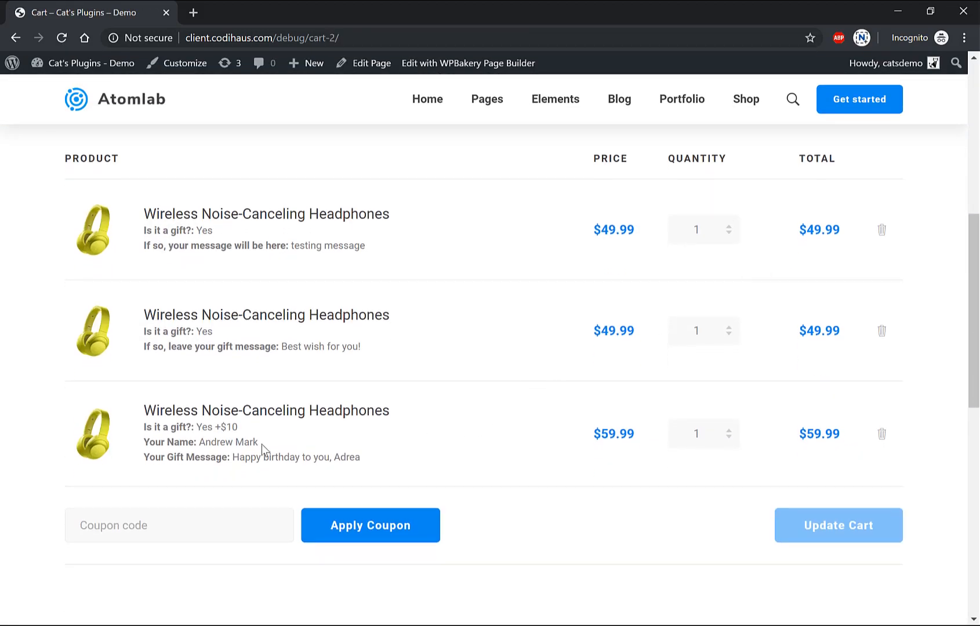